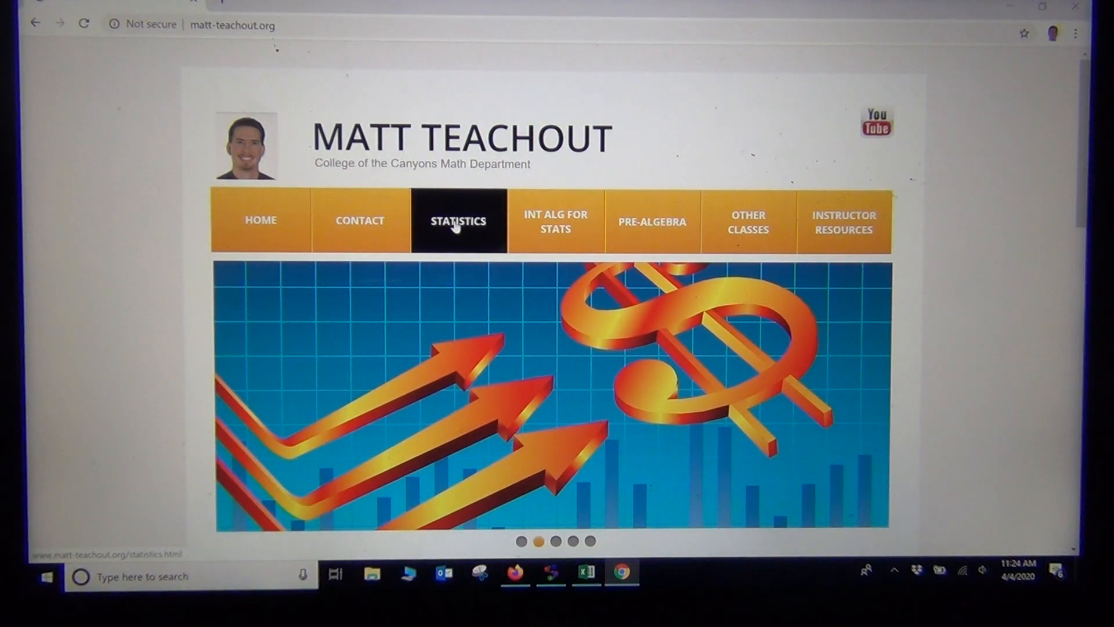
Navigate from the Statistics course page through Ch 1 Data and Ch 3 Hyp Tests to the free books page.
click(458, 221)
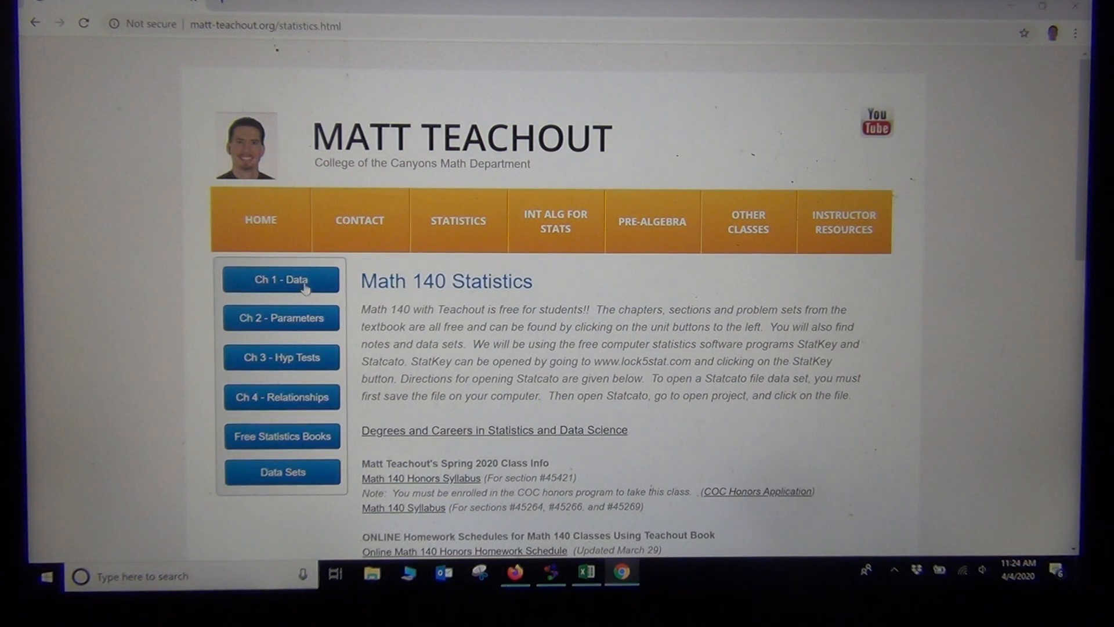
click(279, 278)
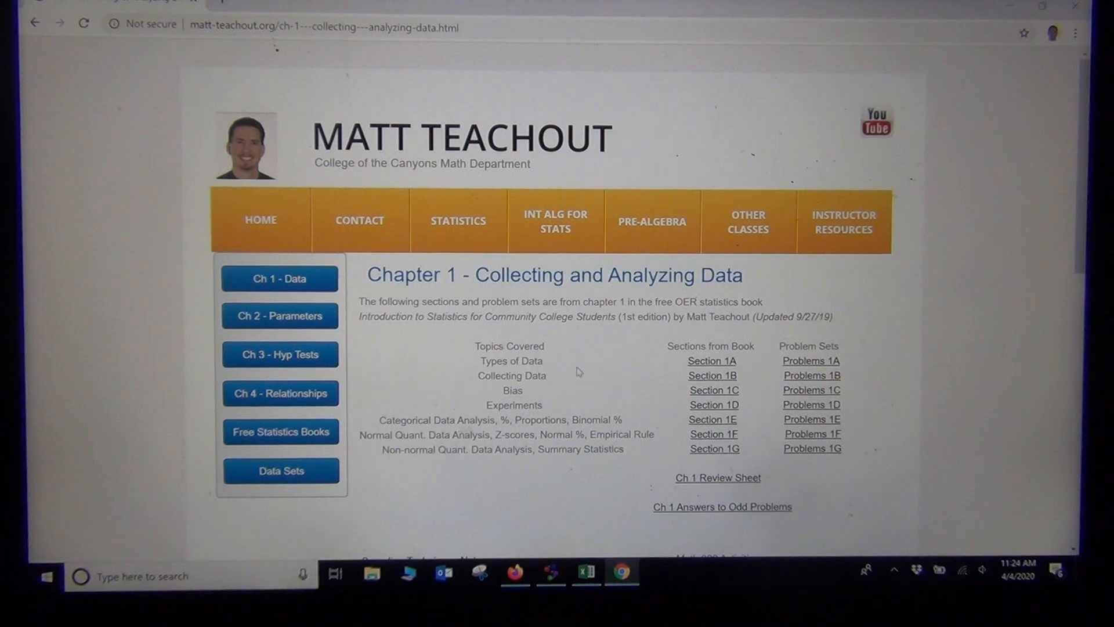
mouse_move(280, 354)
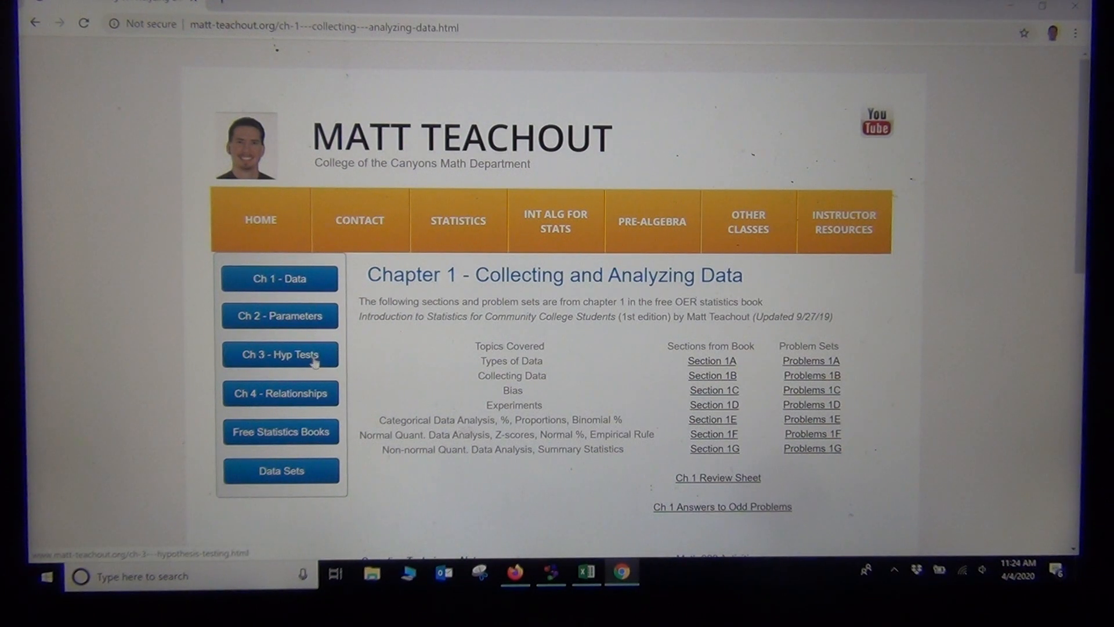
click(280, 432)
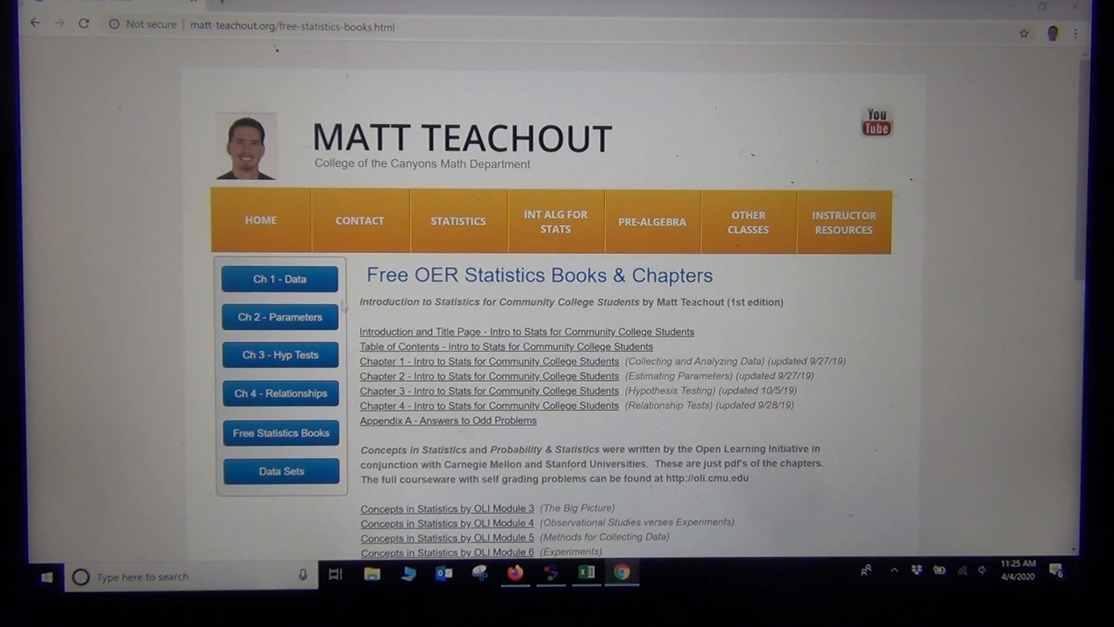
Show the Statistics Data Sets page and locate the Math 140 Fall 2015 Survey Excel file.
click(281, 470)
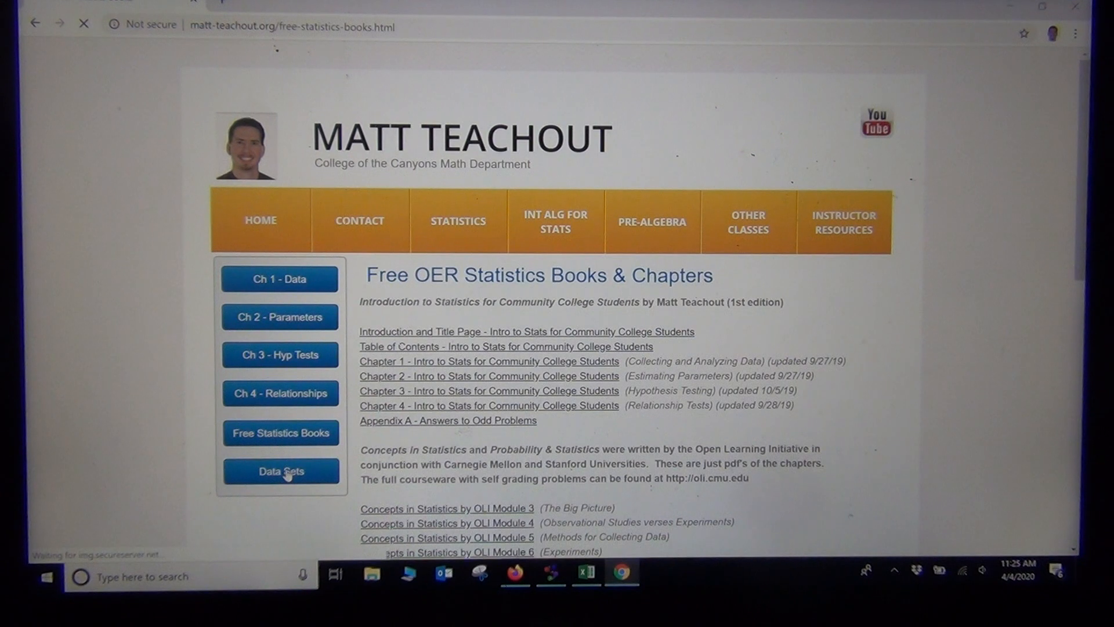
click(280, 472)
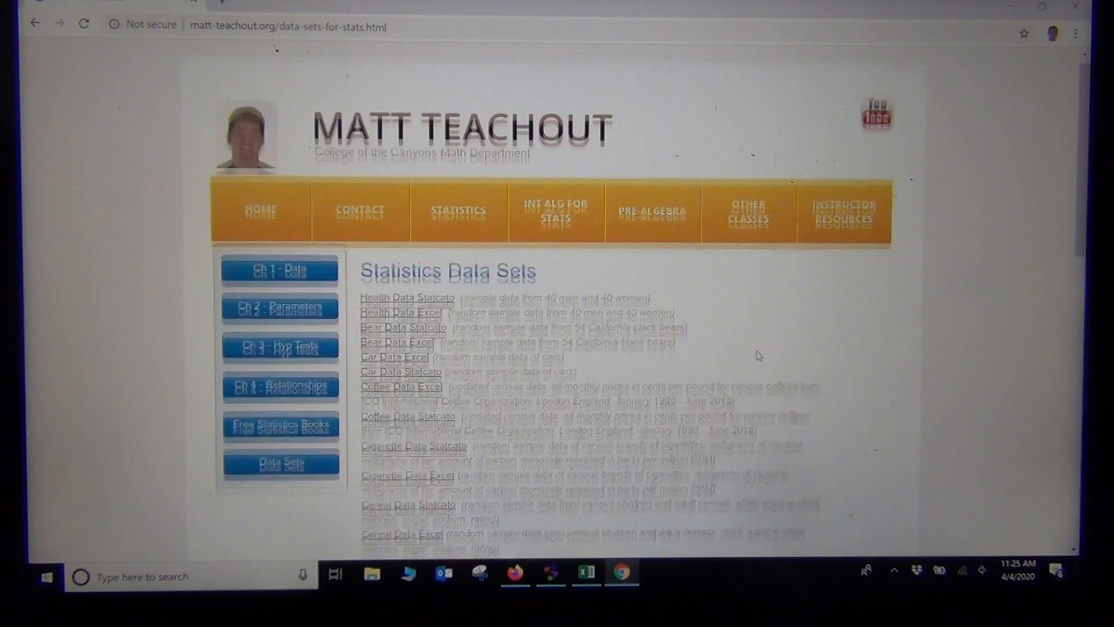
scroll(down, 3)
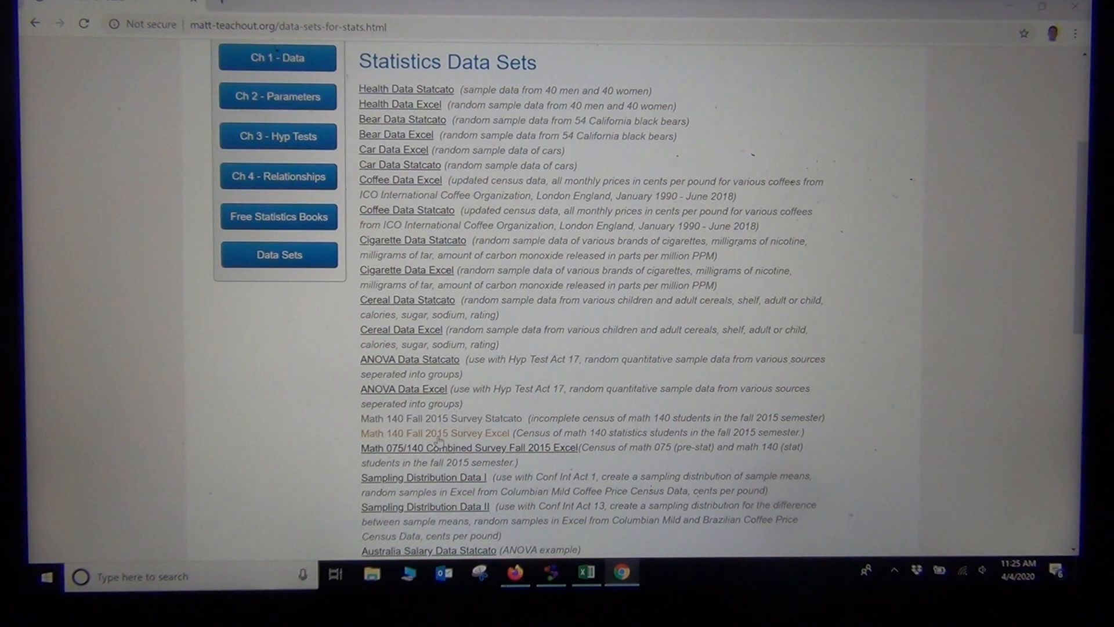
mouse_move(434, 432)
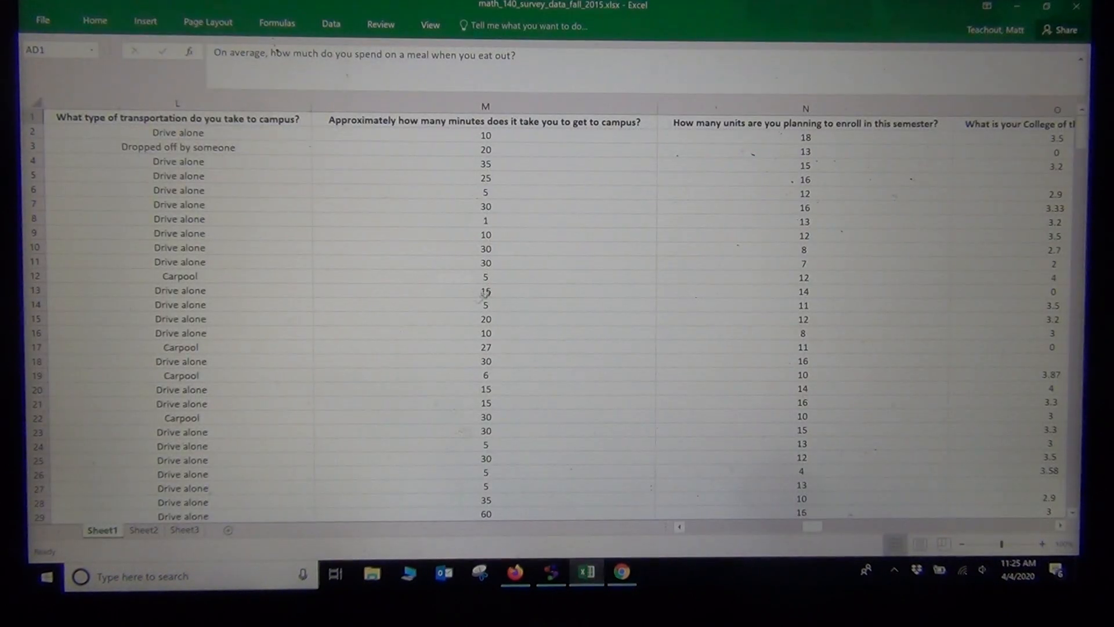
mouse_move(553, 251)
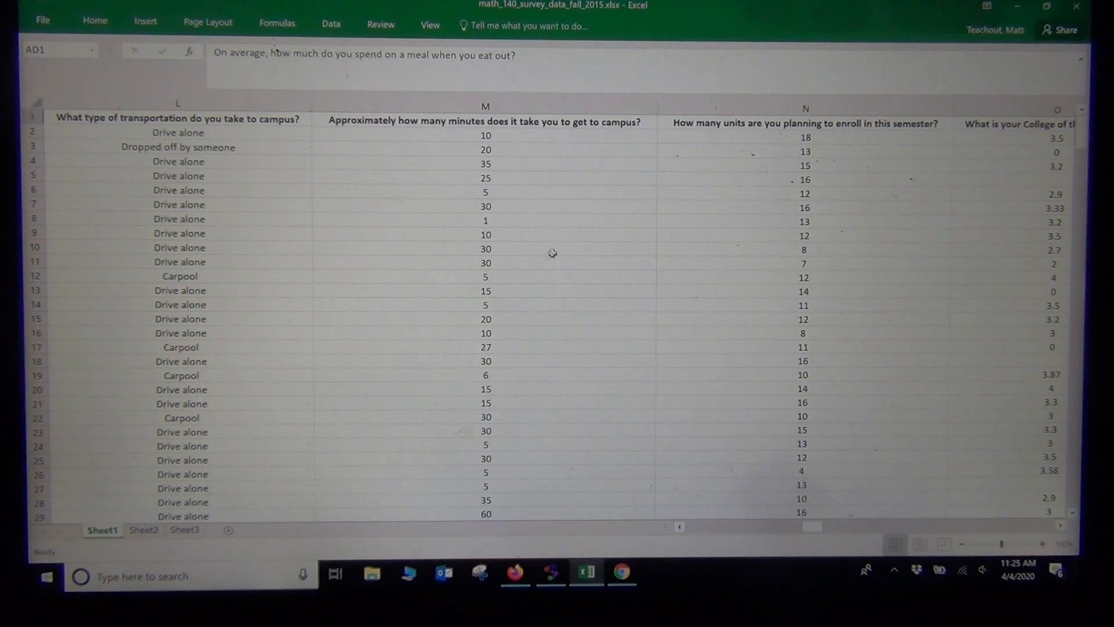
mouse_move(556, 251)
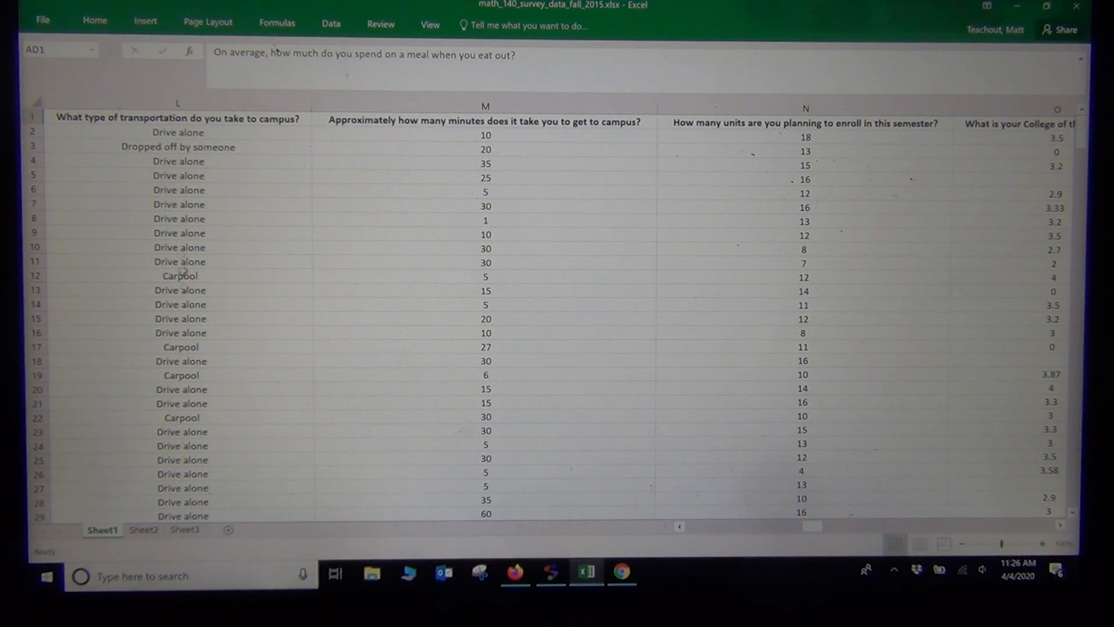
Copy the whole transportation-to-campus column L from the survey workbook.
click(177, 102)
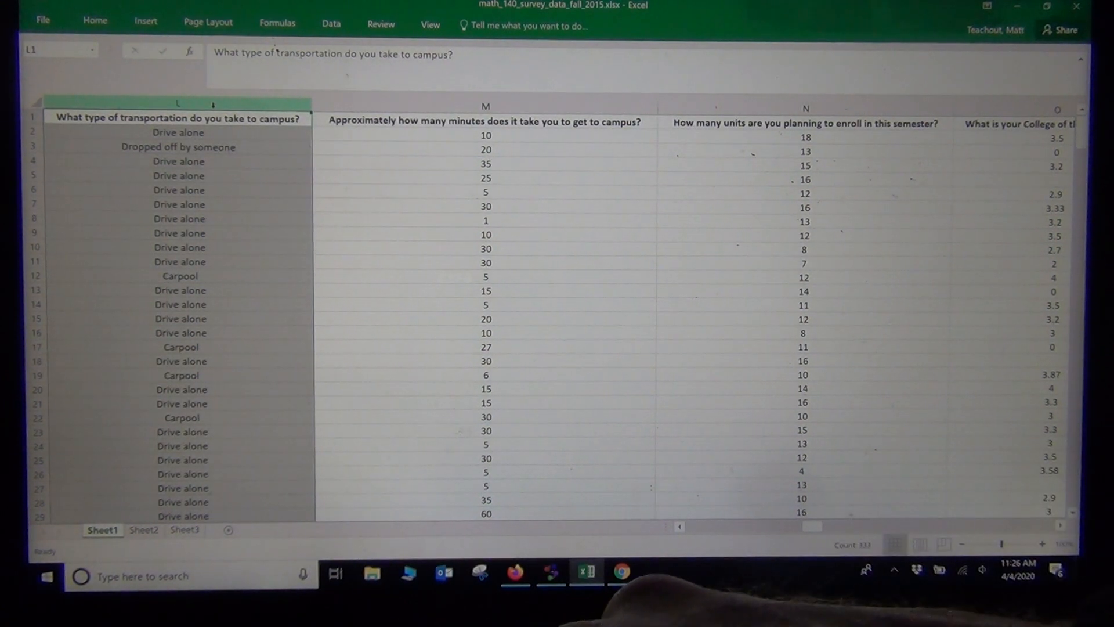
key(ctrl+c)
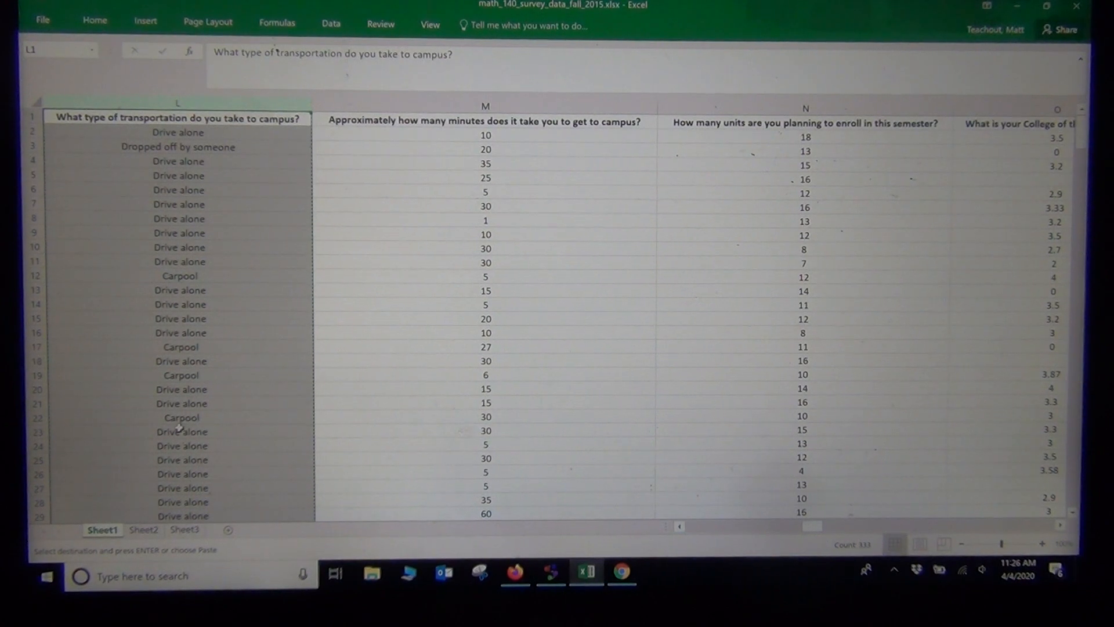
Switch to StatKey and start Descriptive Statistics for One Categorical Variable.
click(514, 573)
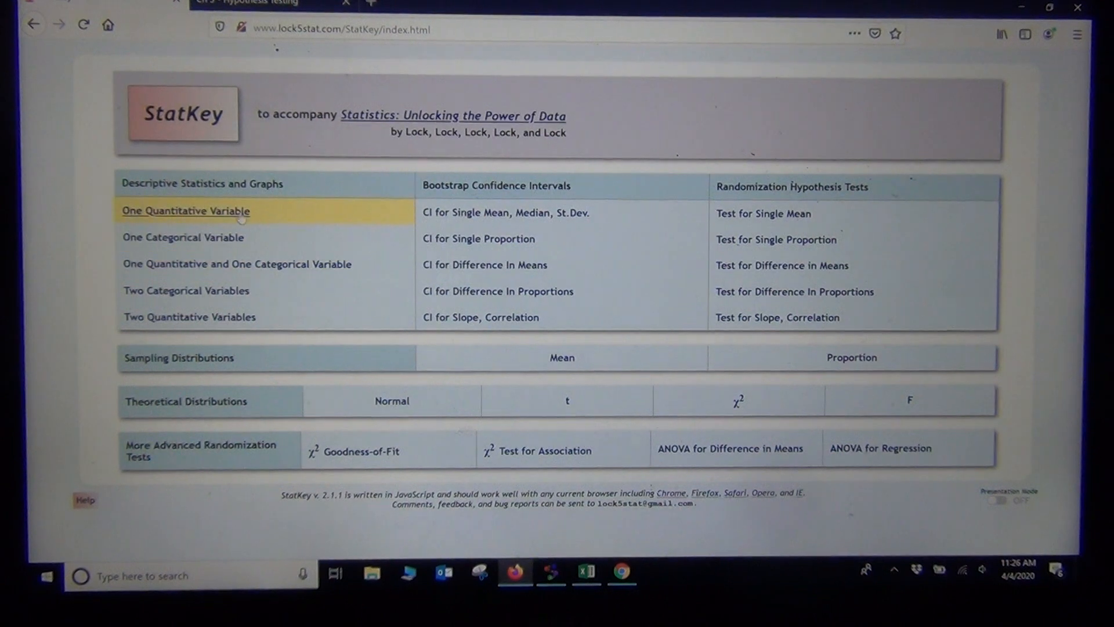
mouse_move(182, 237)
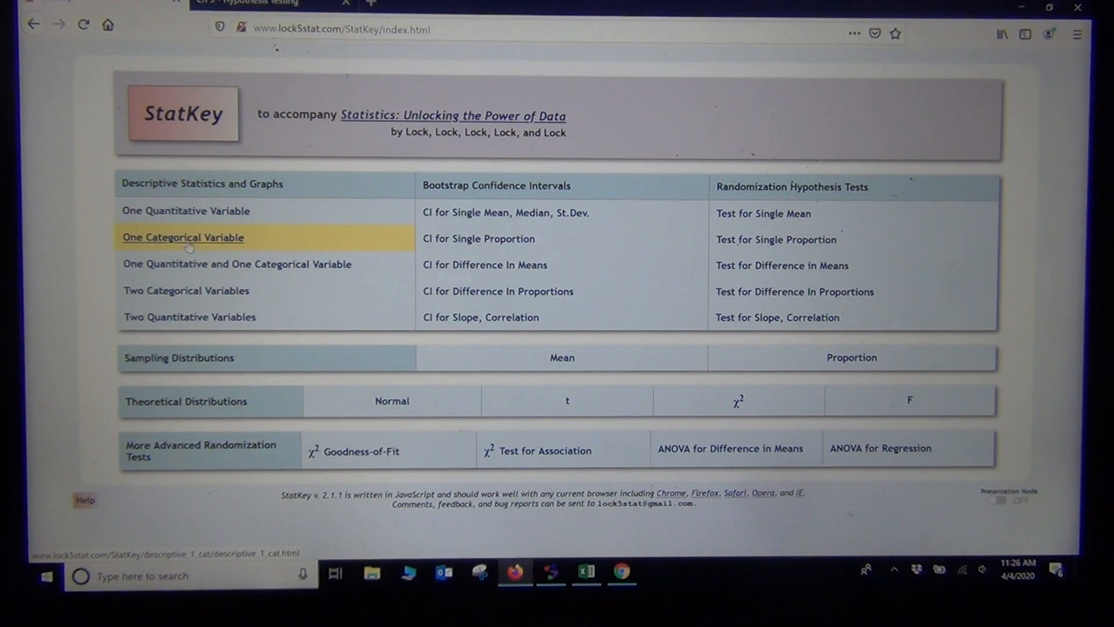
click(183, 237)
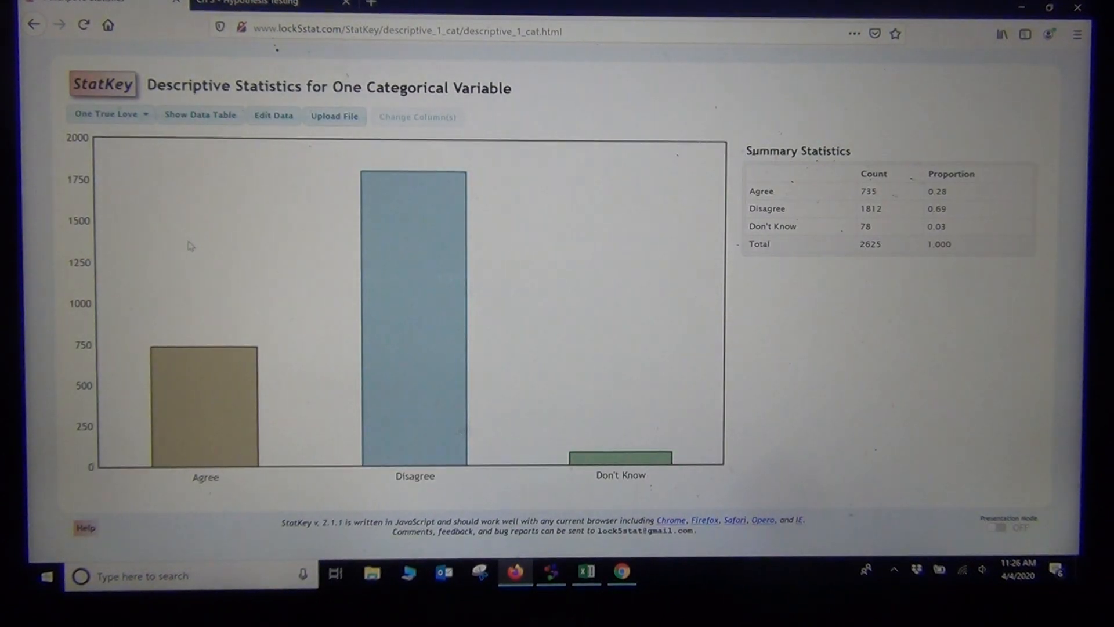
Replace the sample data with the copied transportation responses as raw data and chart them.
click(272, 115)
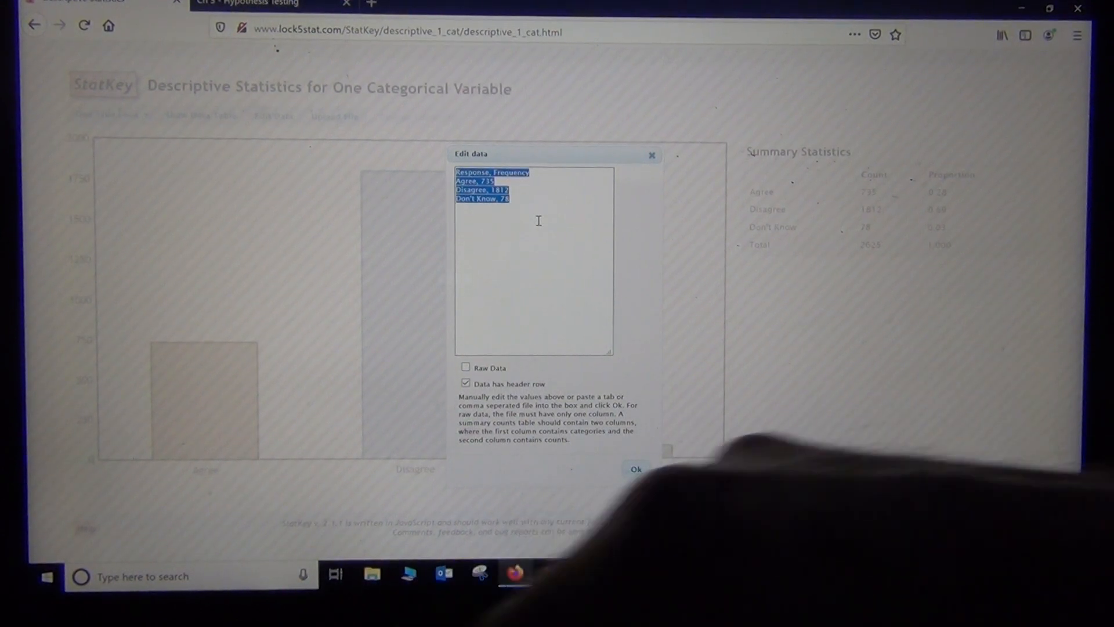
key(delete)
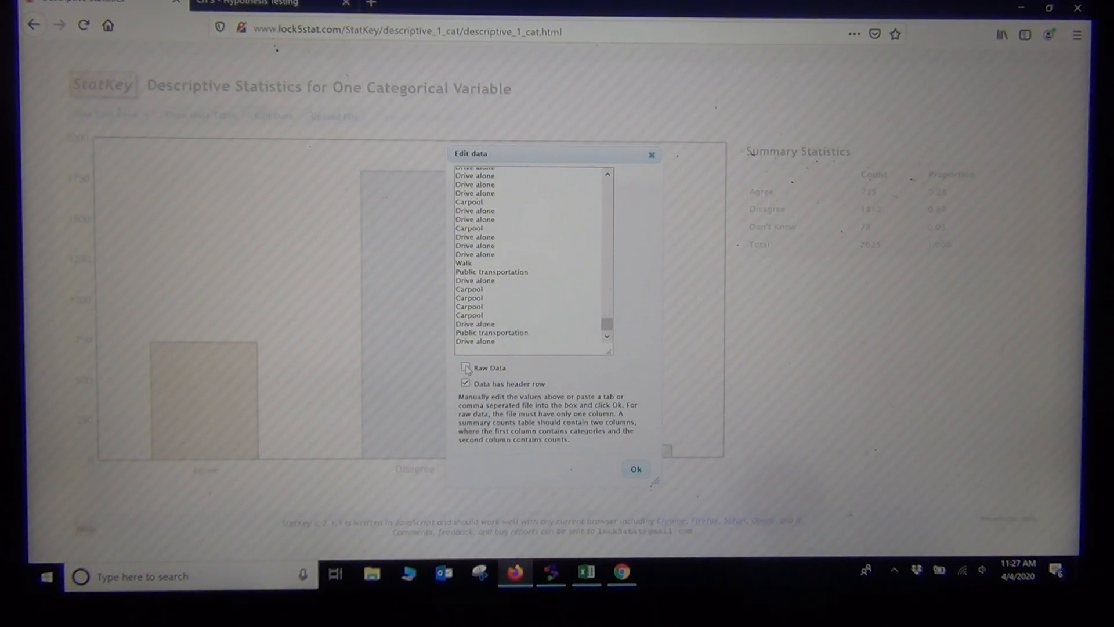
click(466, 368)
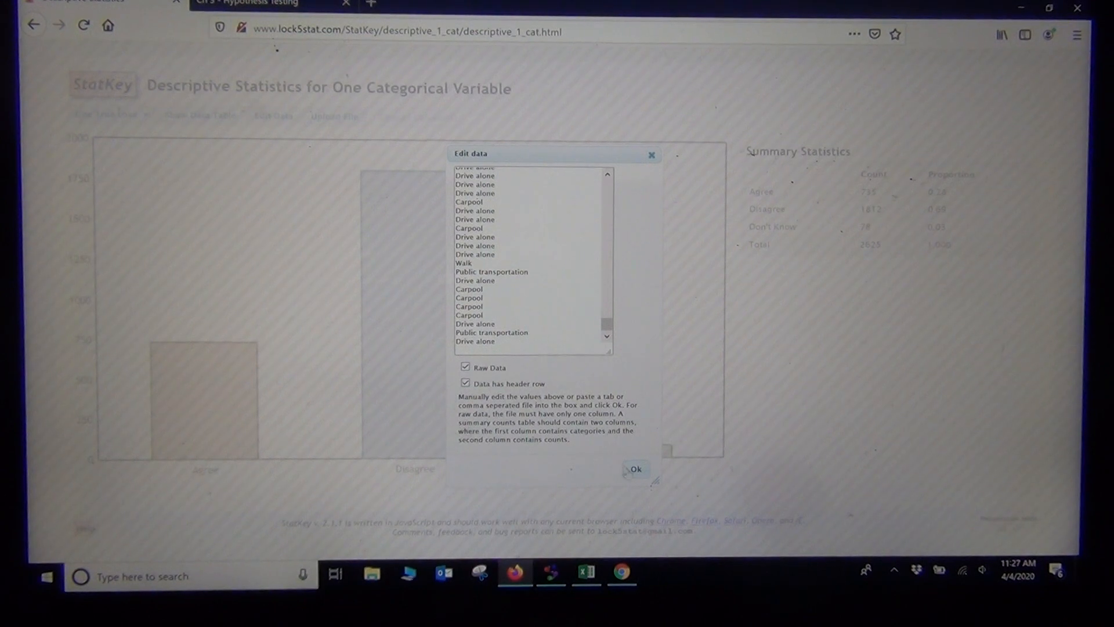
click(635, 469)
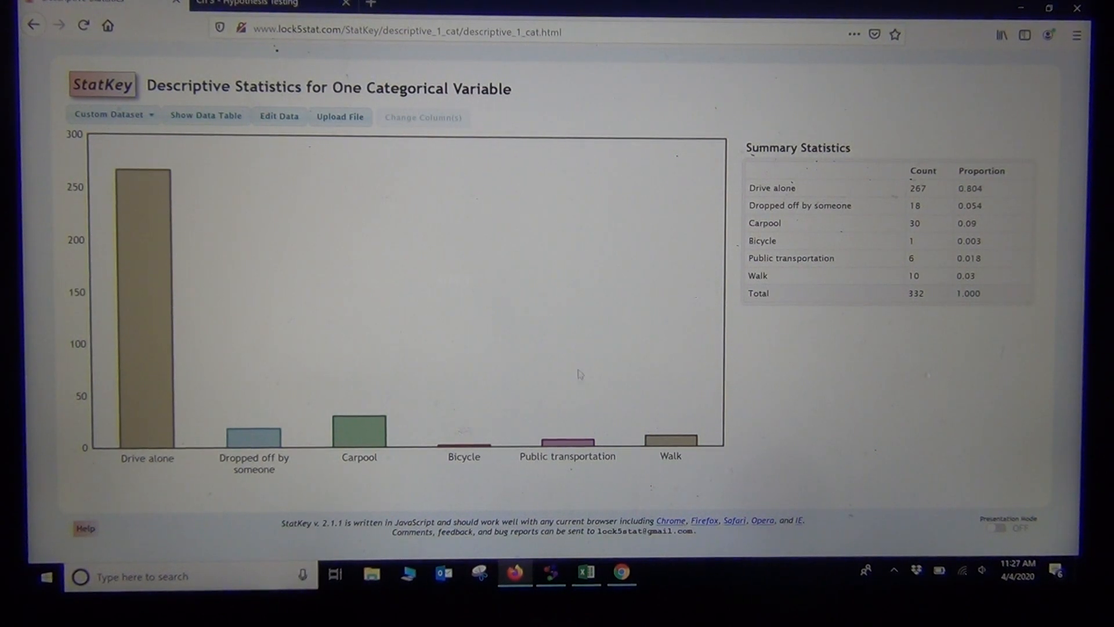
In StatCato, create a pie chart of the transportation types in C3, then close the graph.
click(550, 572)
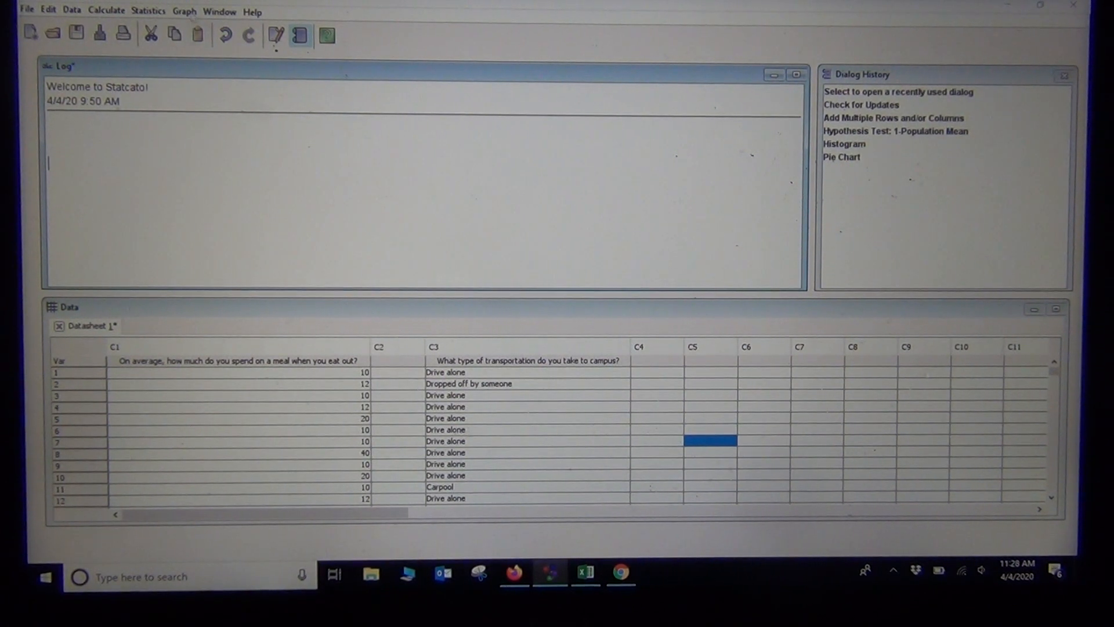
click(185, 11)
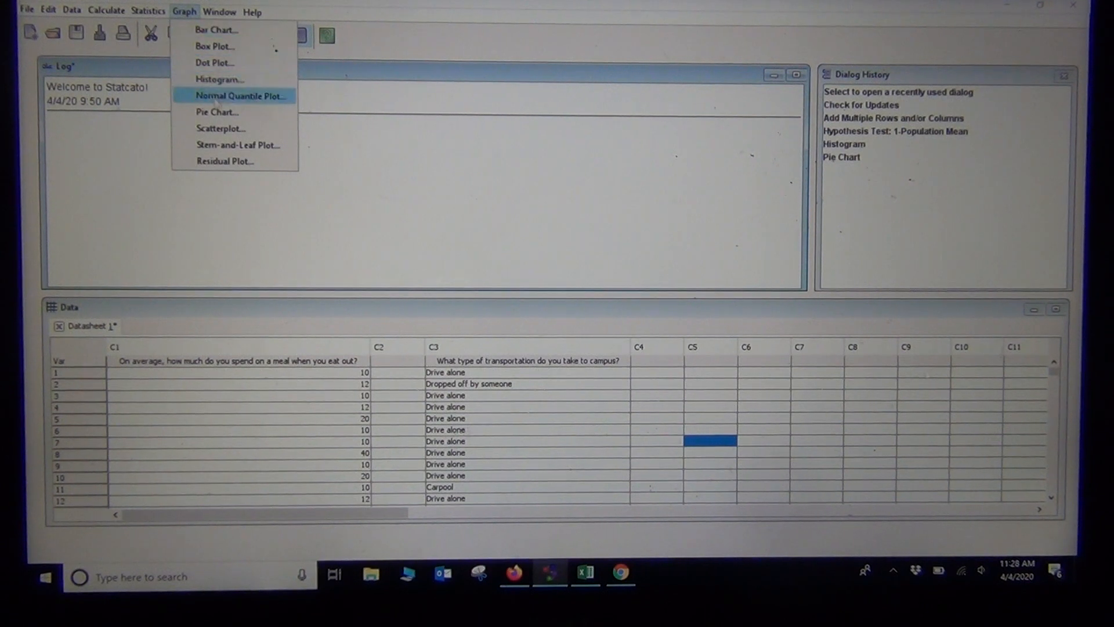
click(217, 111)
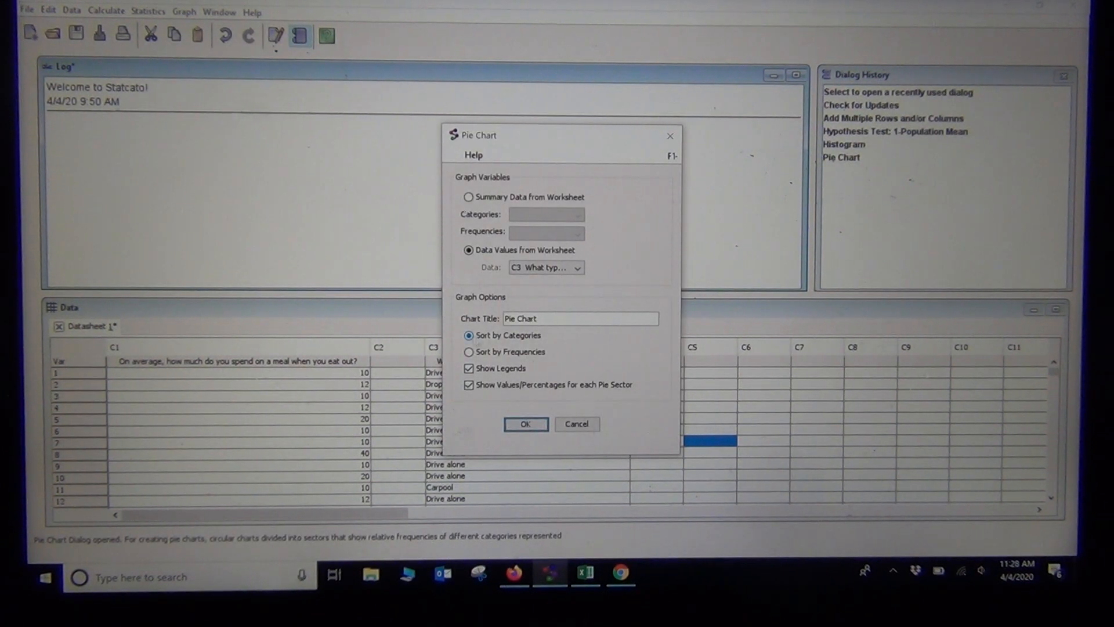
click(525, 424)
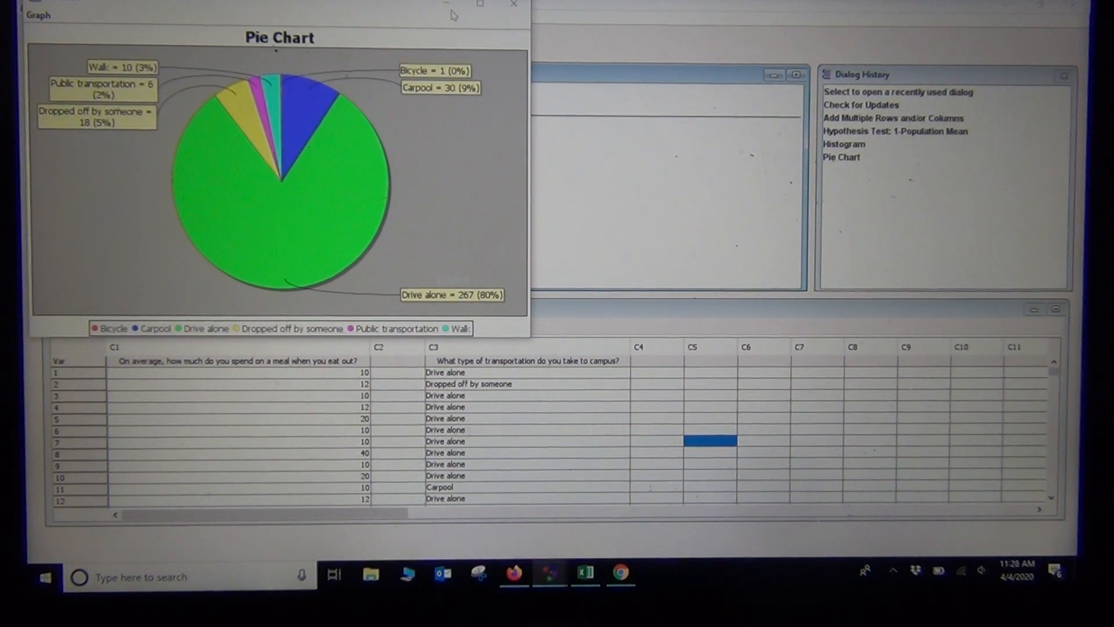
click(512, 5)
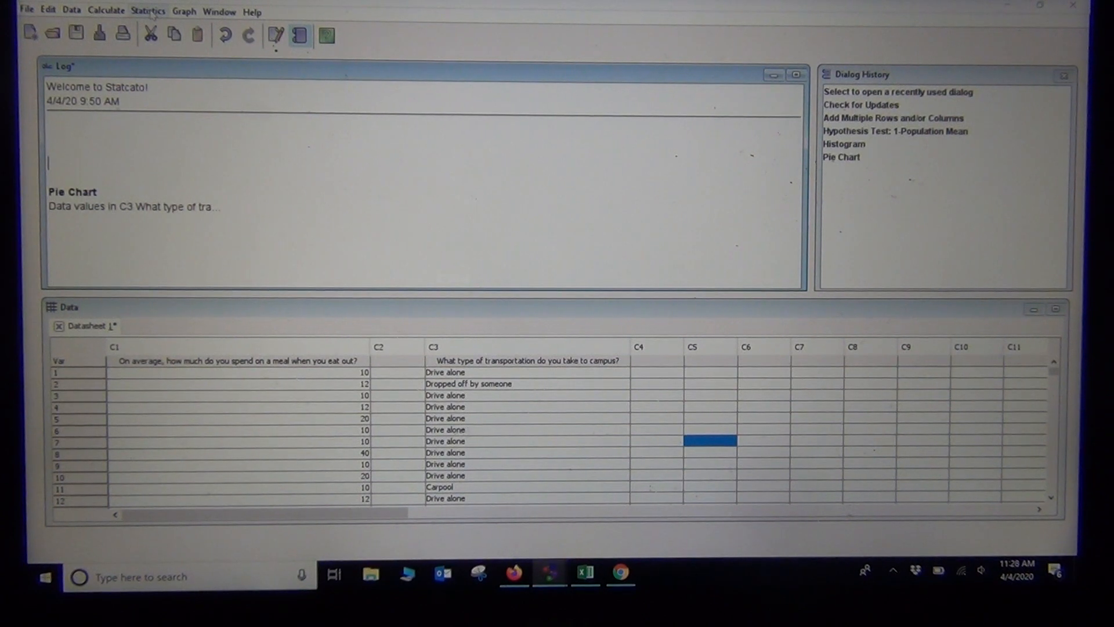
Start a 1-Population Proportion hypothesis test from the Statistics menu.
click(148, 12)
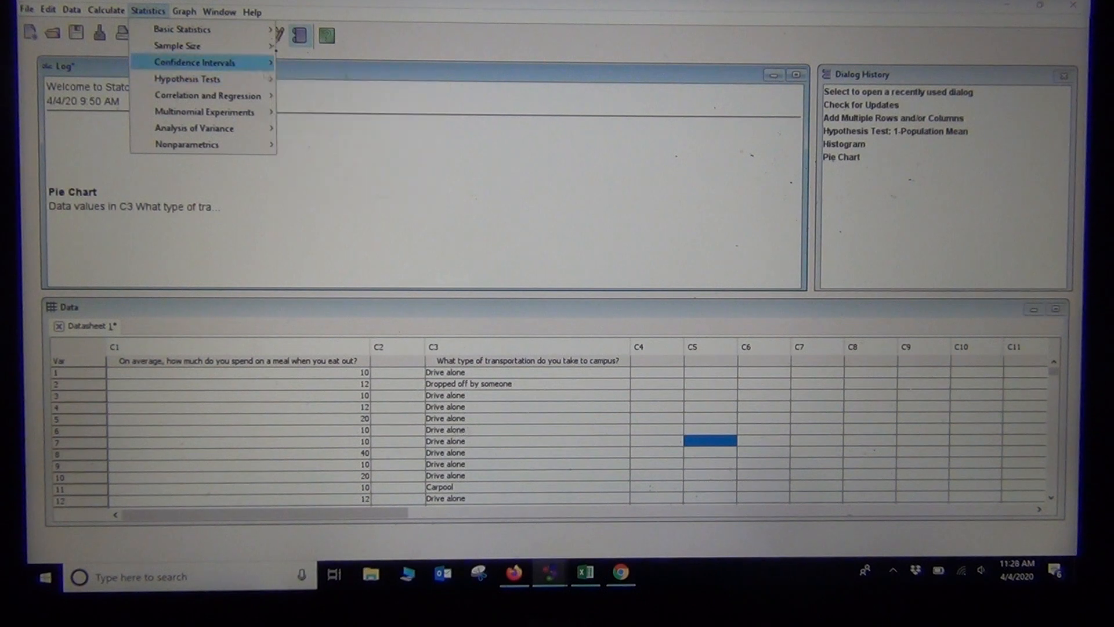
mouse_move(188, 79)
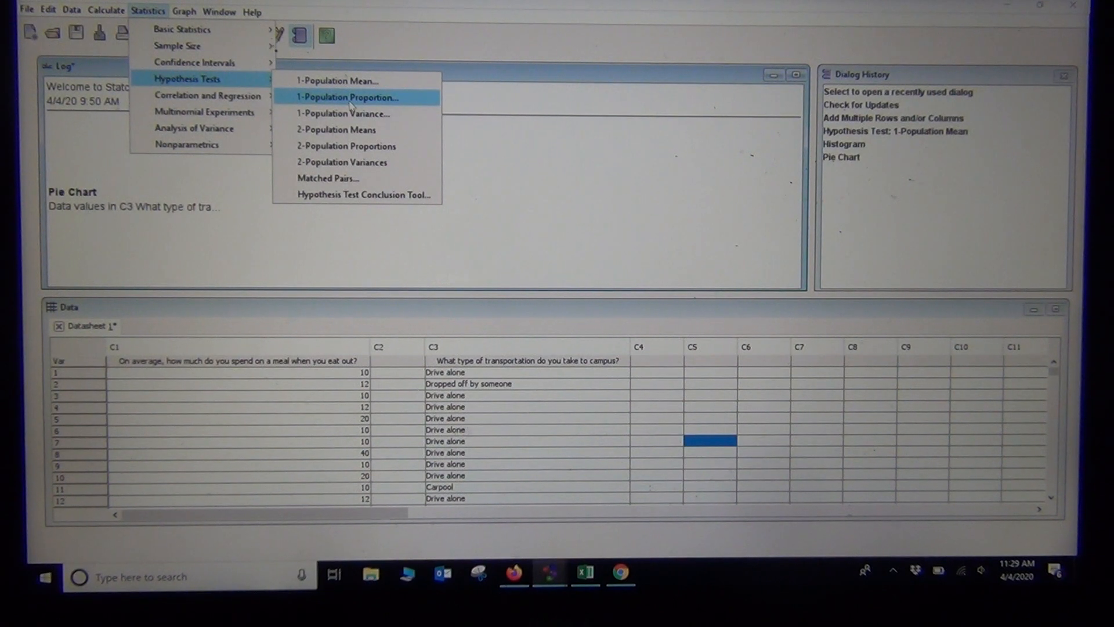
click(347, 97)
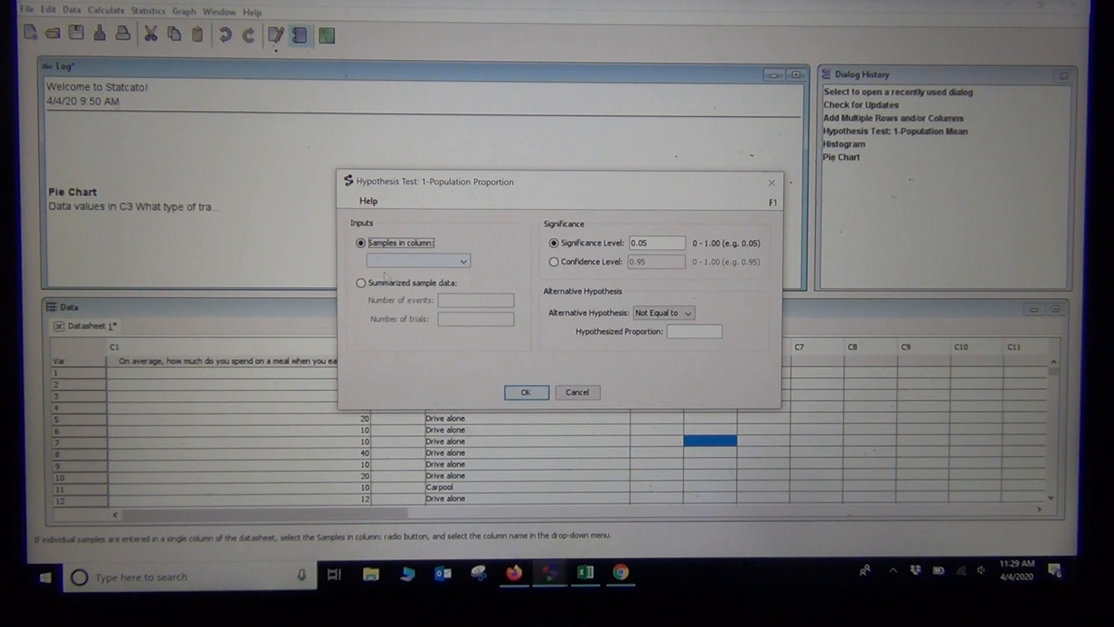
Enter summarized data of 30 events in 332 trials, hypothesized proportion 0.1, alternative Less than.
click(361, 283)
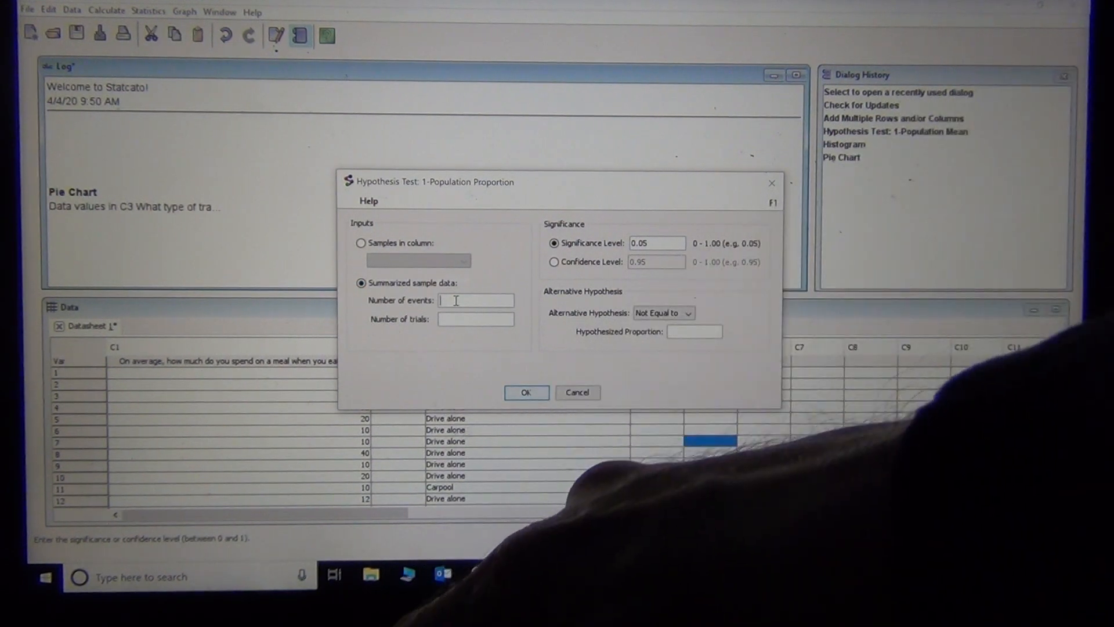
text(30)
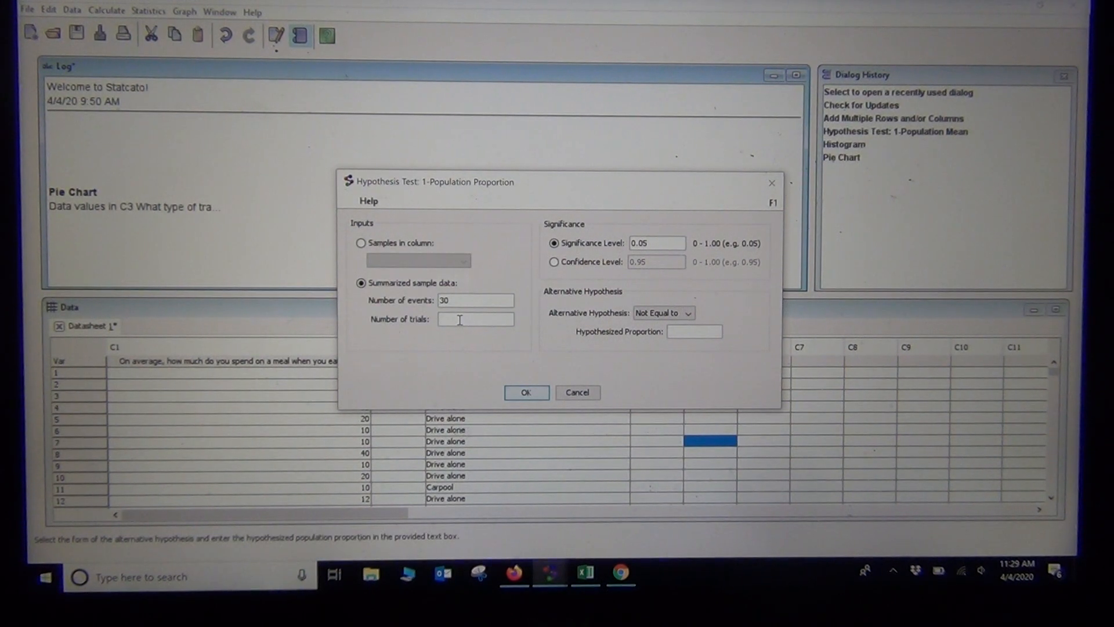
text(332)
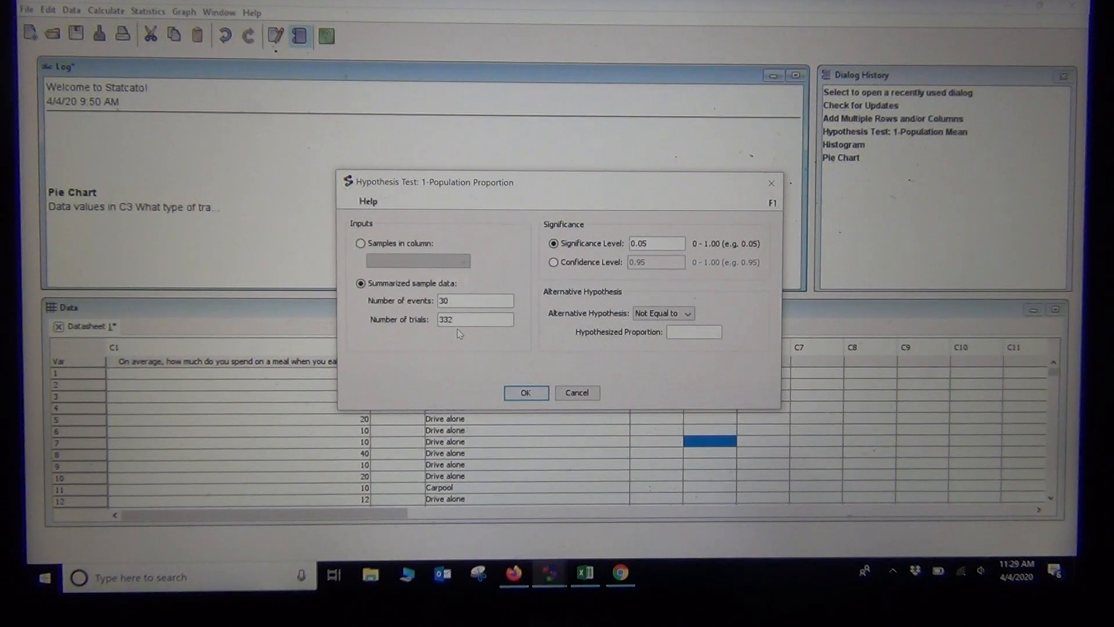
click(475, 319)
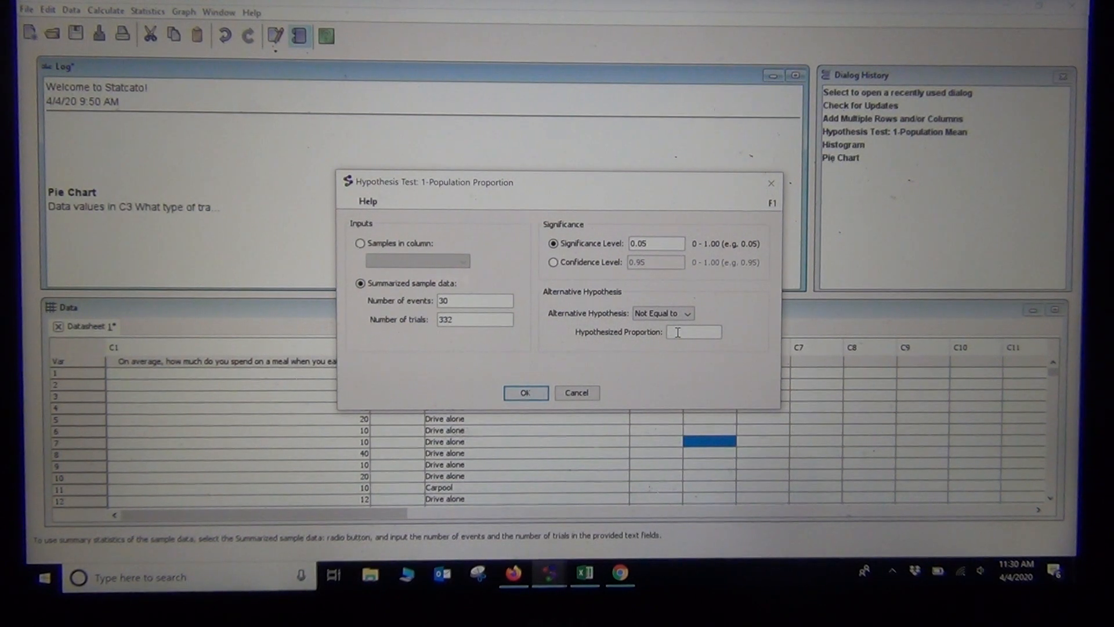
text(0.1)
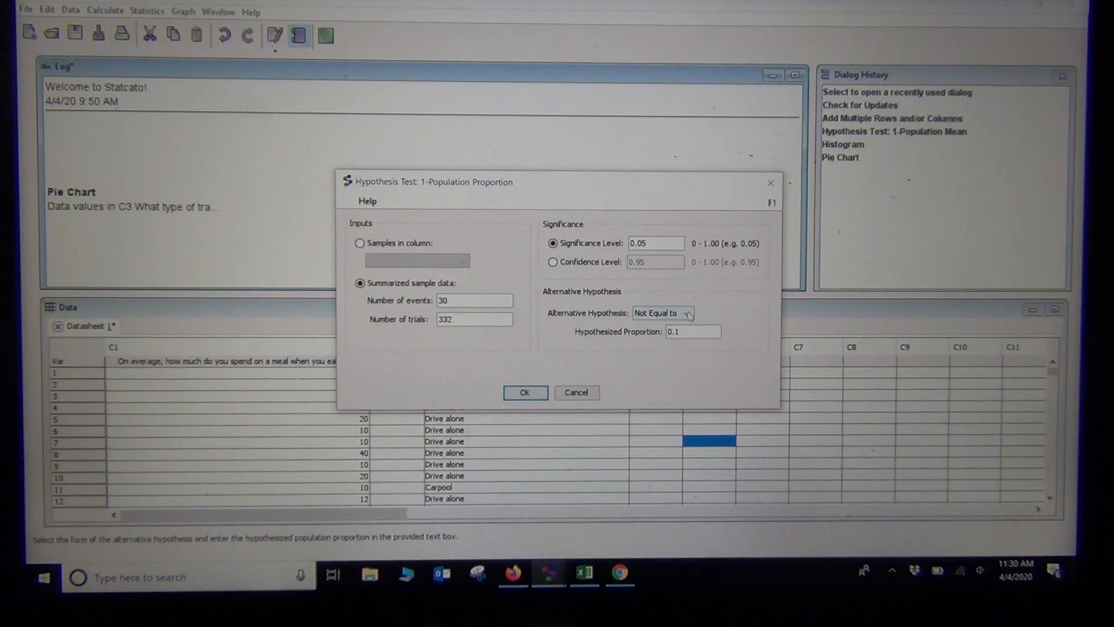
click(685, 312)
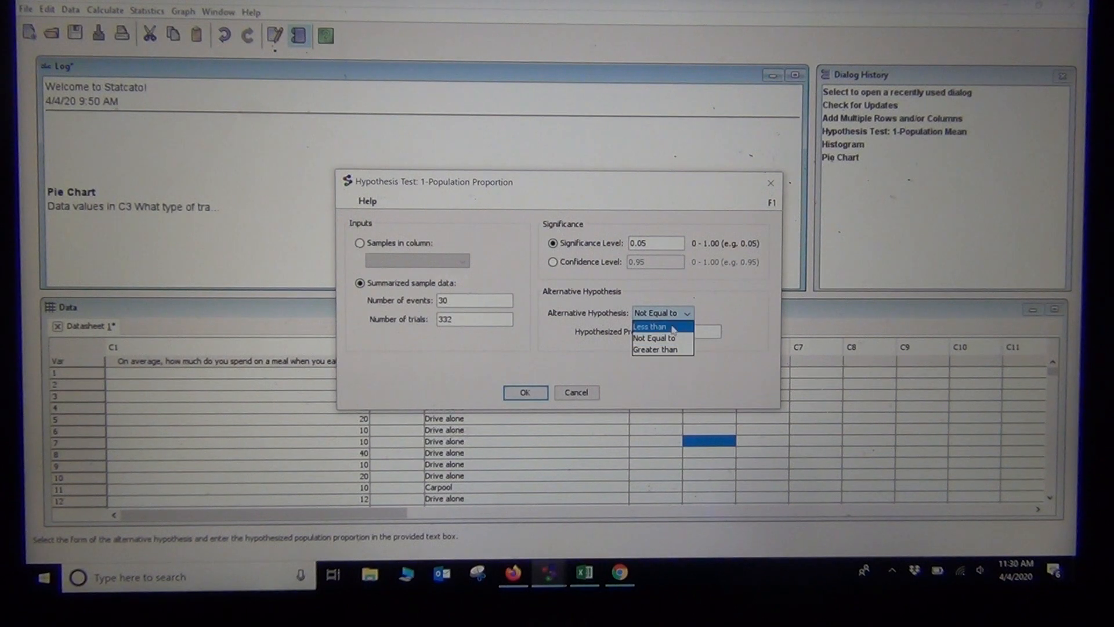
click(648, 326)
text(0.1)
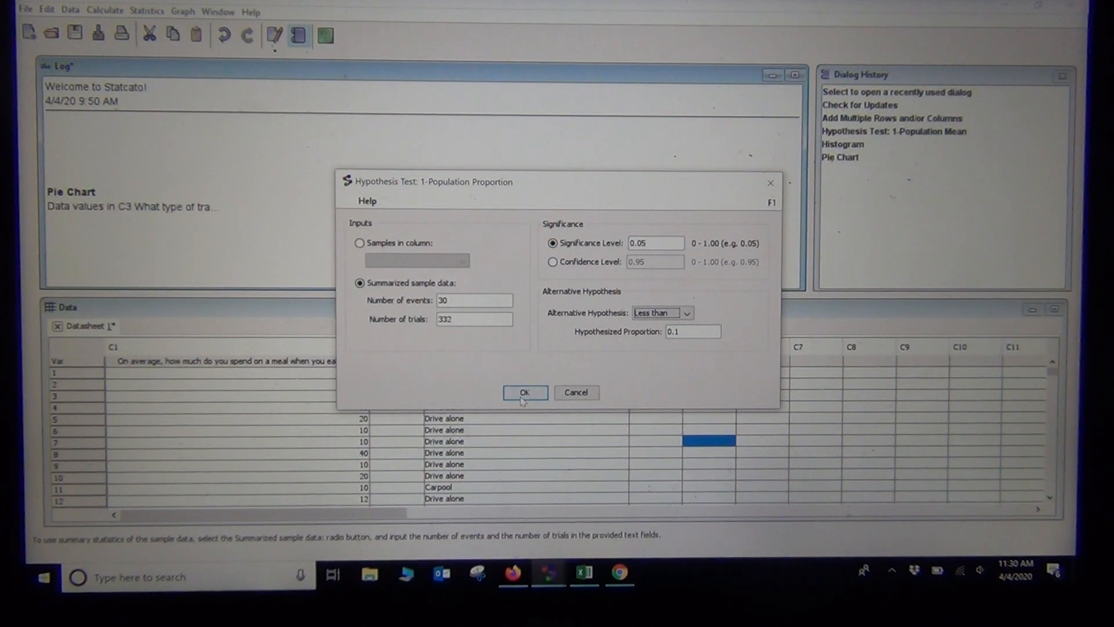
Run the test to get sample proportion 0.090, Z -0.585 and p-value 0.2791 in the log.
click(525, 392)
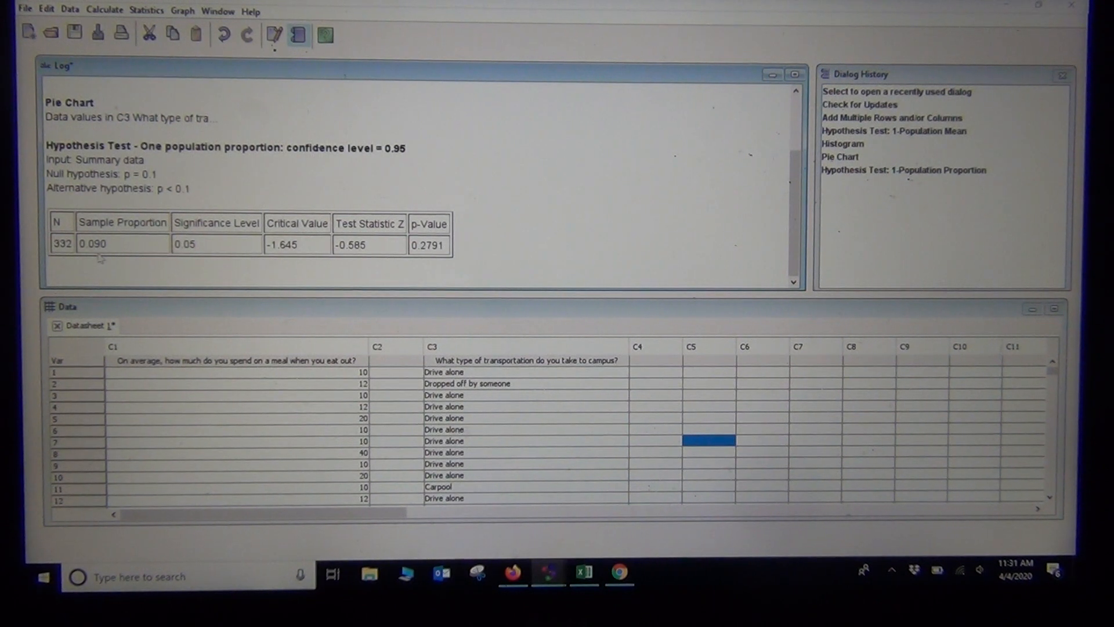
mouse_move(358, 257)
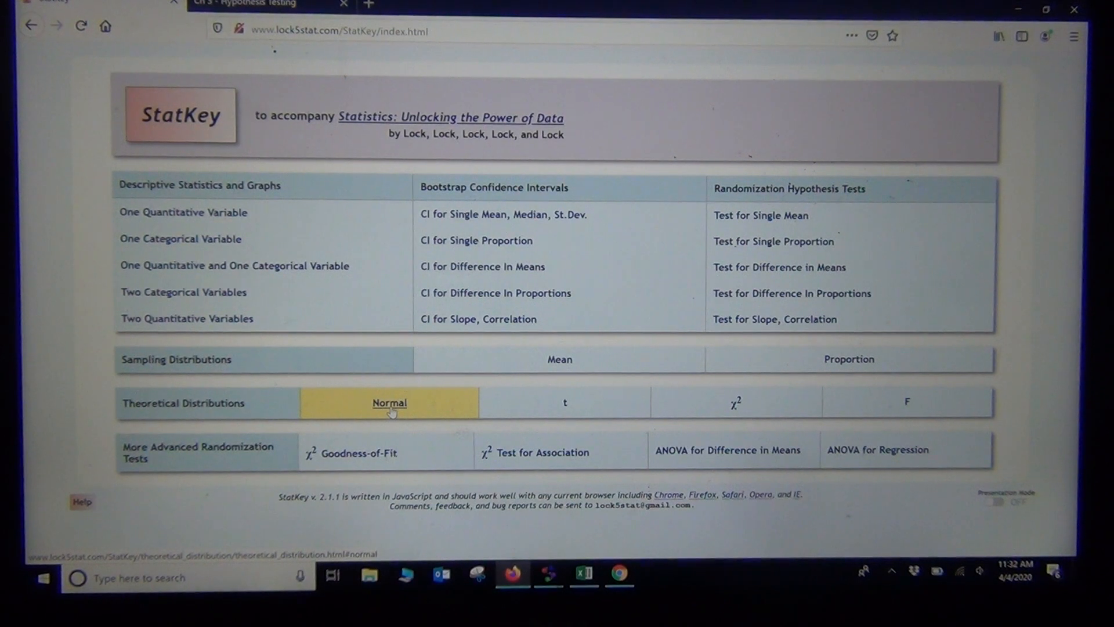
Show StatKey's standard normal theoretical distribution with mean 0 and standard deviation 1.
click(389, 403)
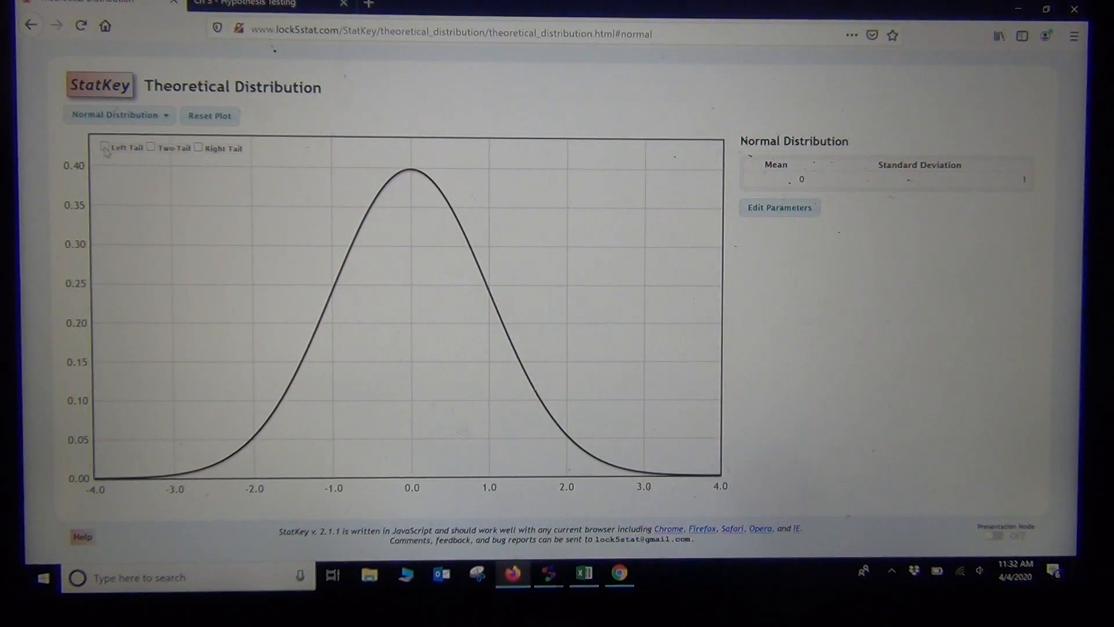
Shade the normal curve's left tail at proportion 0.05, marking the cutoff -1.645.
click(105, 147)
text(0.05)
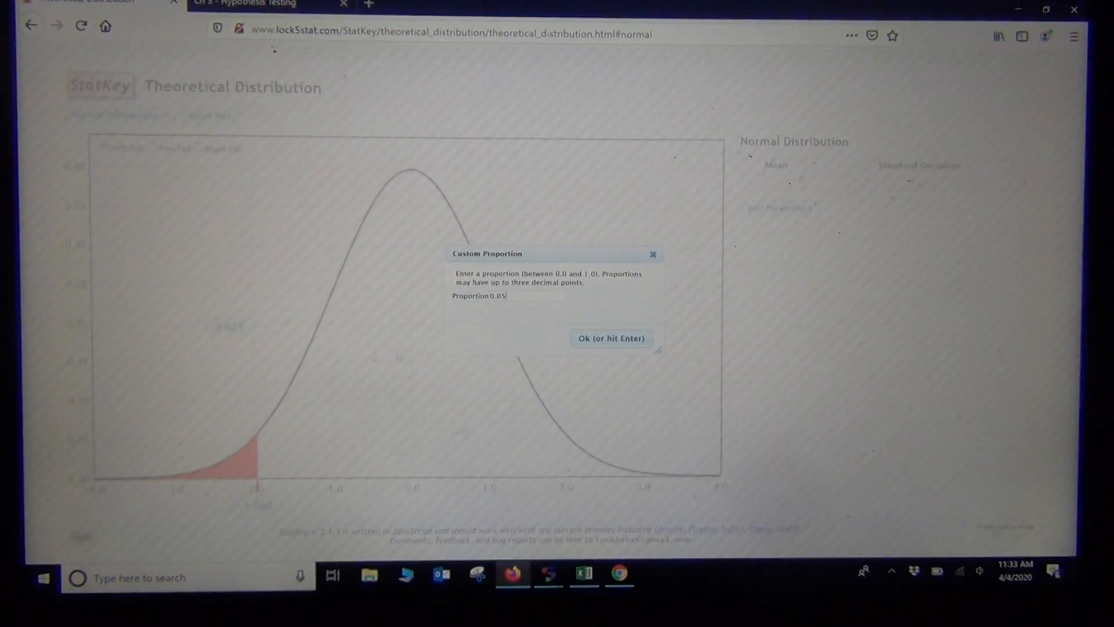
click(609, 338)
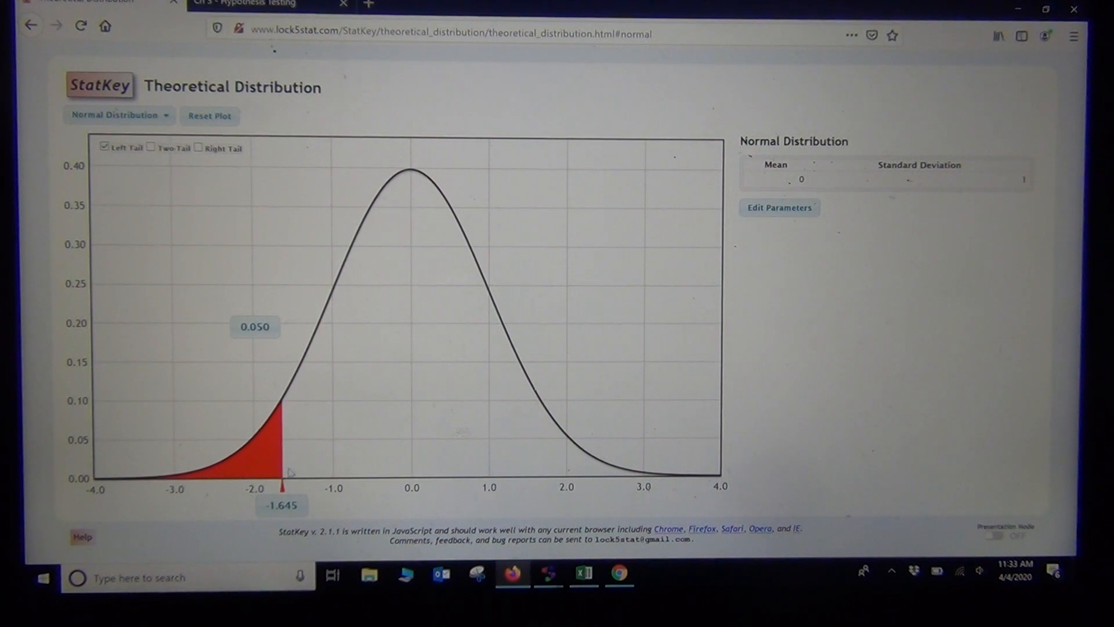
mouse_move(384, 492)
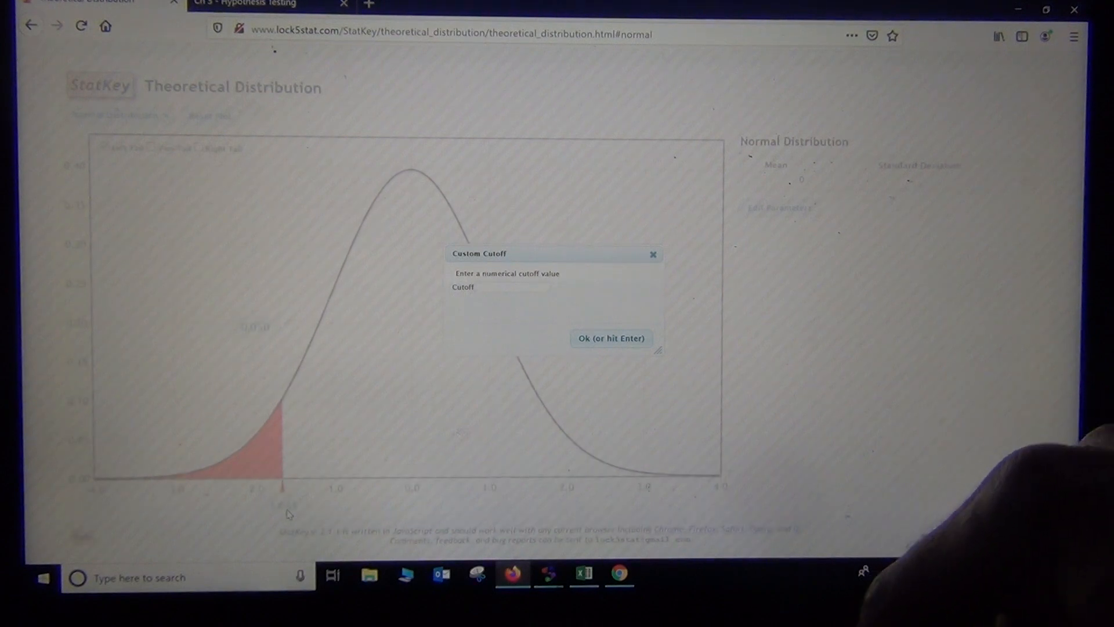
text(0.)
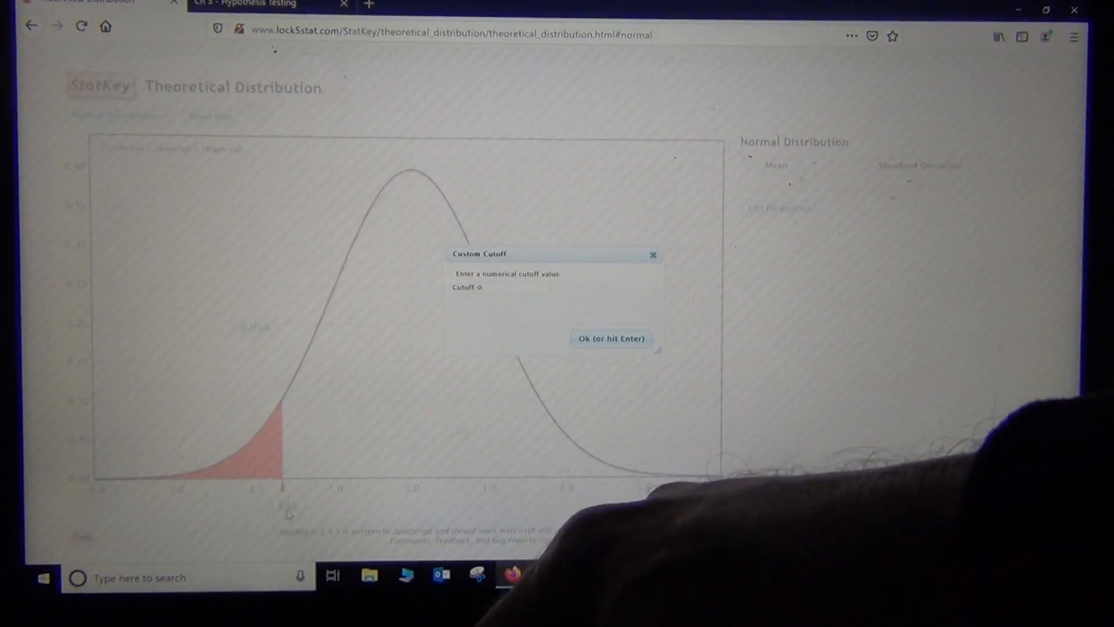
text(0.585)
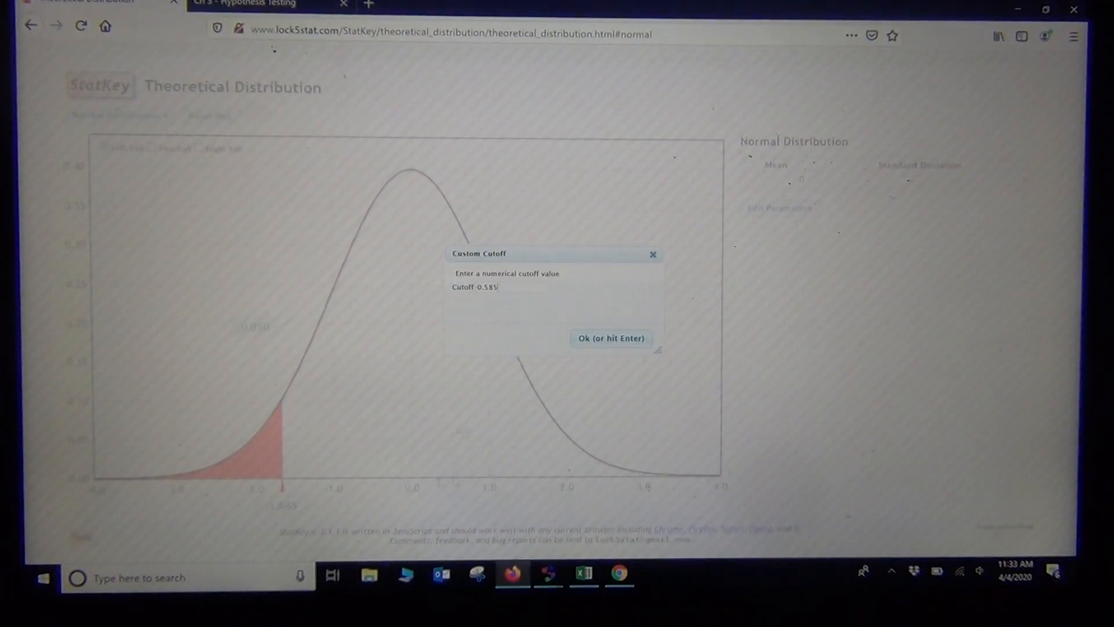
click(609, 338)
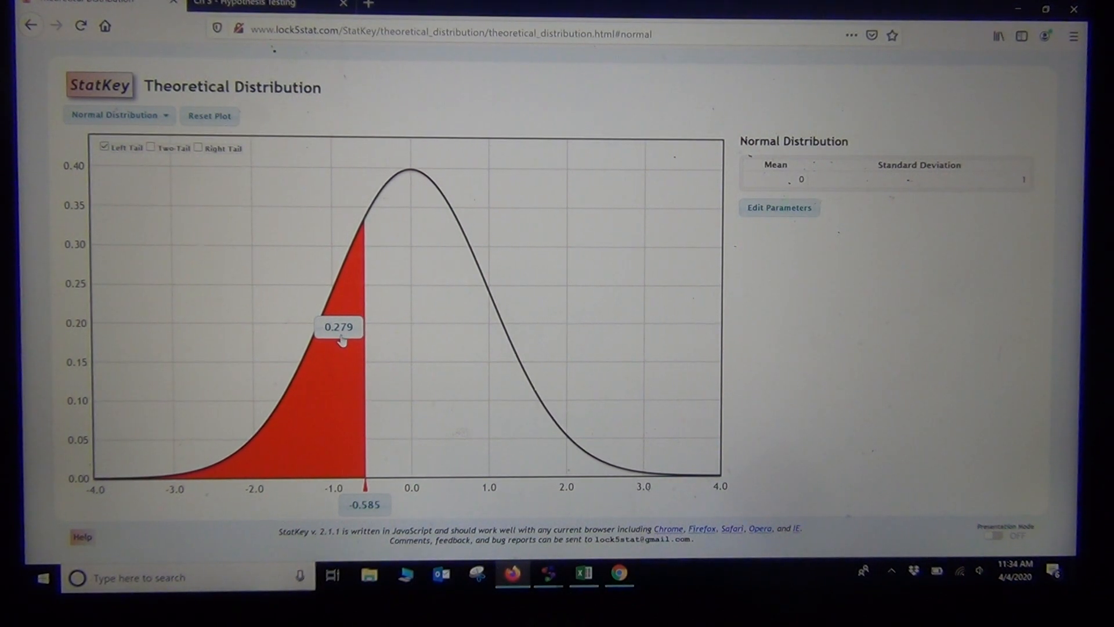
mouse_move(390, 328)
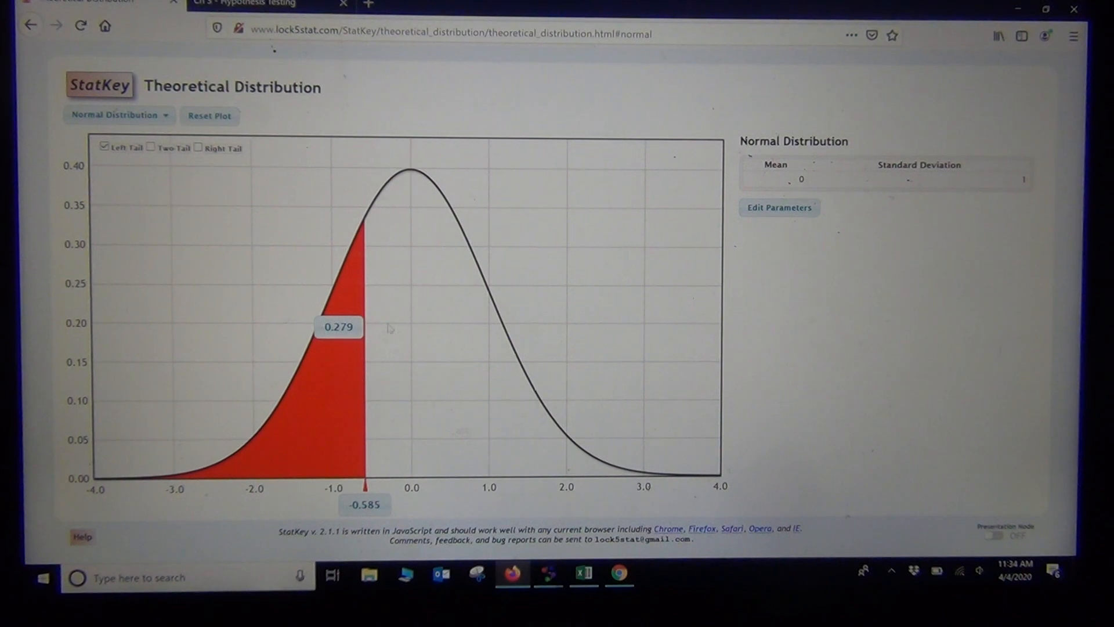
mouse_move(399, 359)
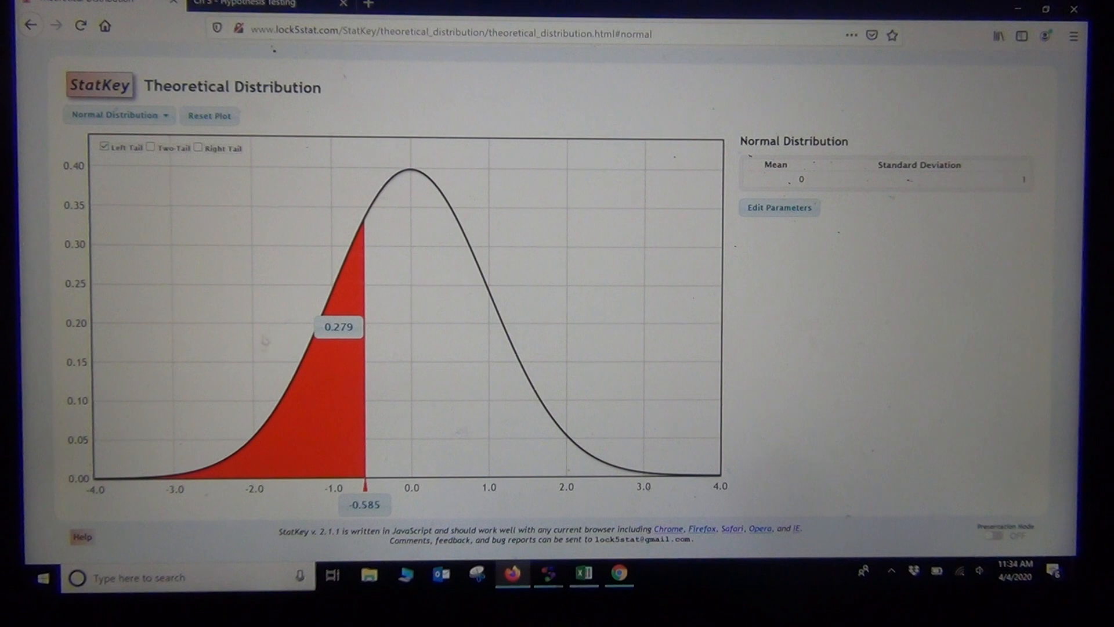
mouse_move(341, 357)
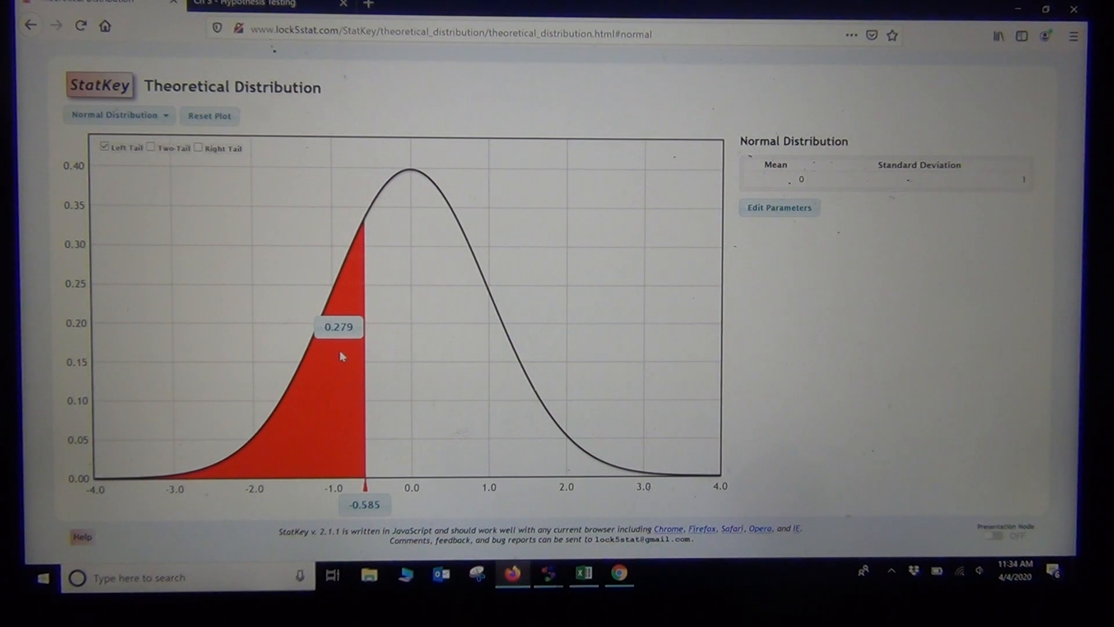
mouse_move(385, 303)
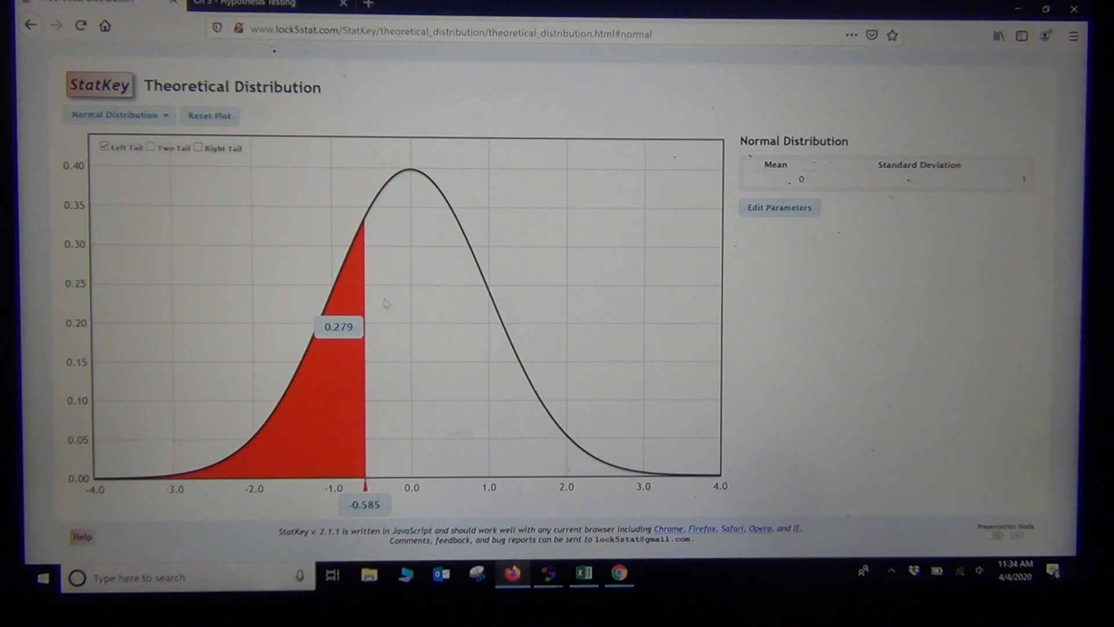
mouse_move(396, 355)
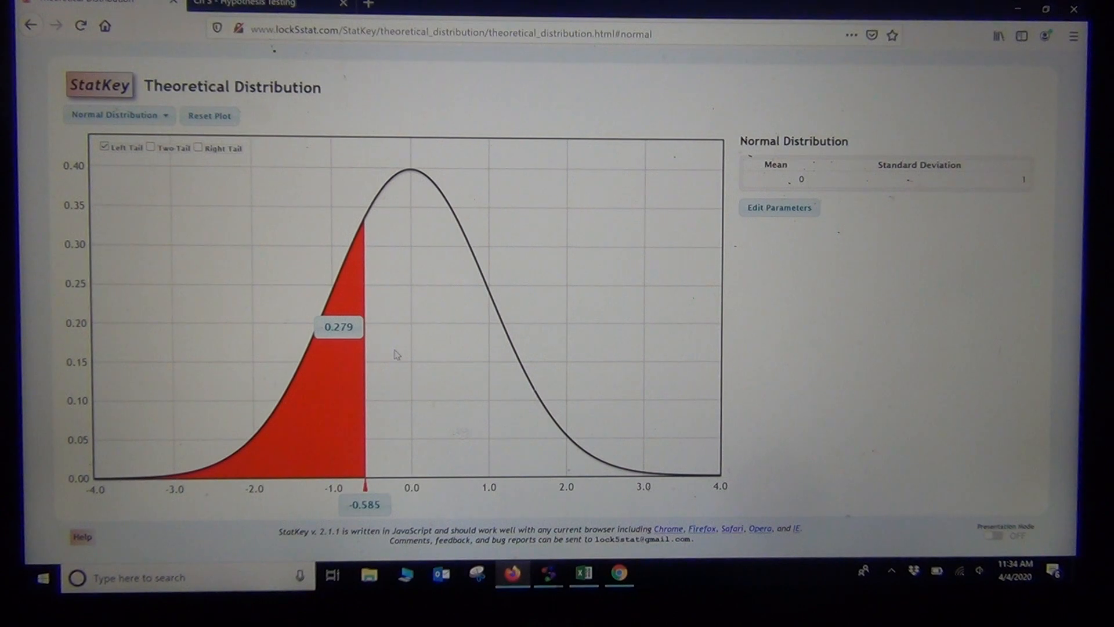
mouse_move(405, 365)
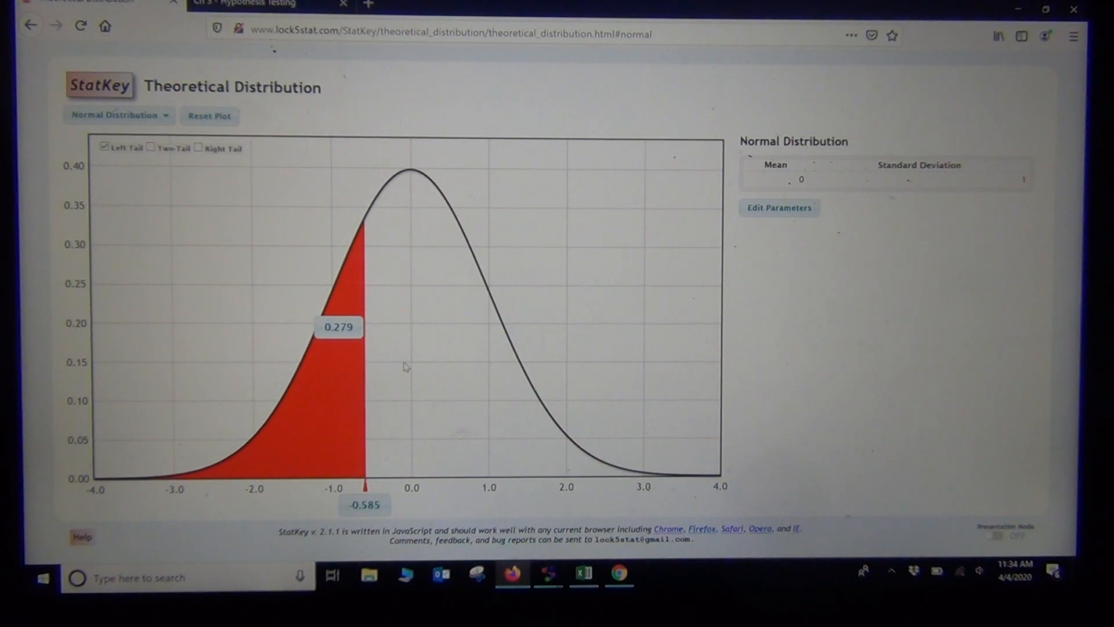
mouse_move(583, 465)
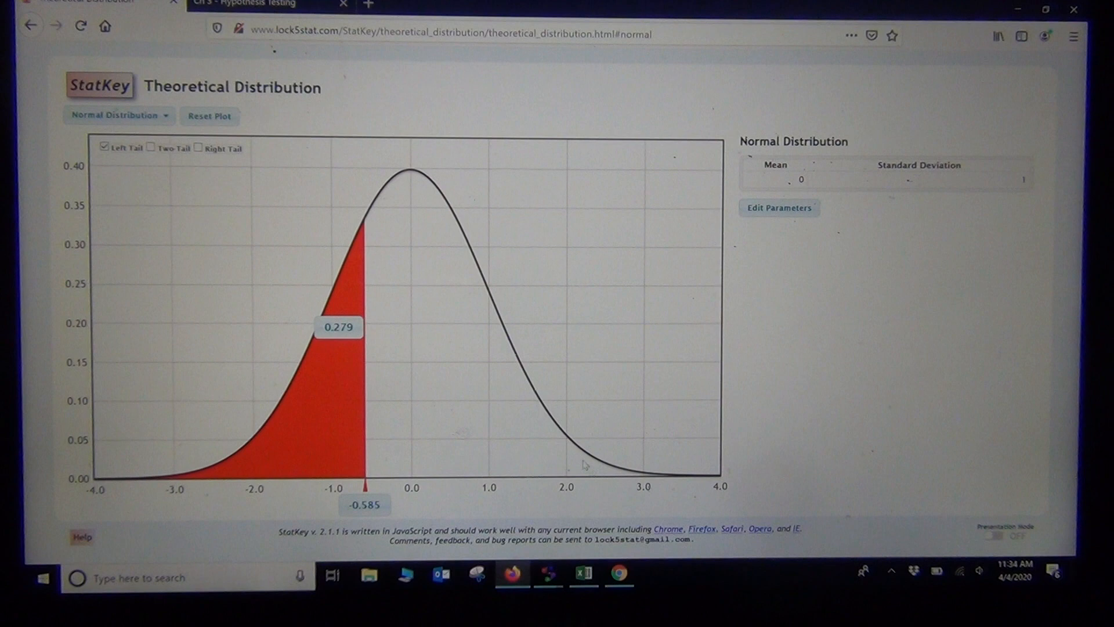
mouse_move(468, 355)
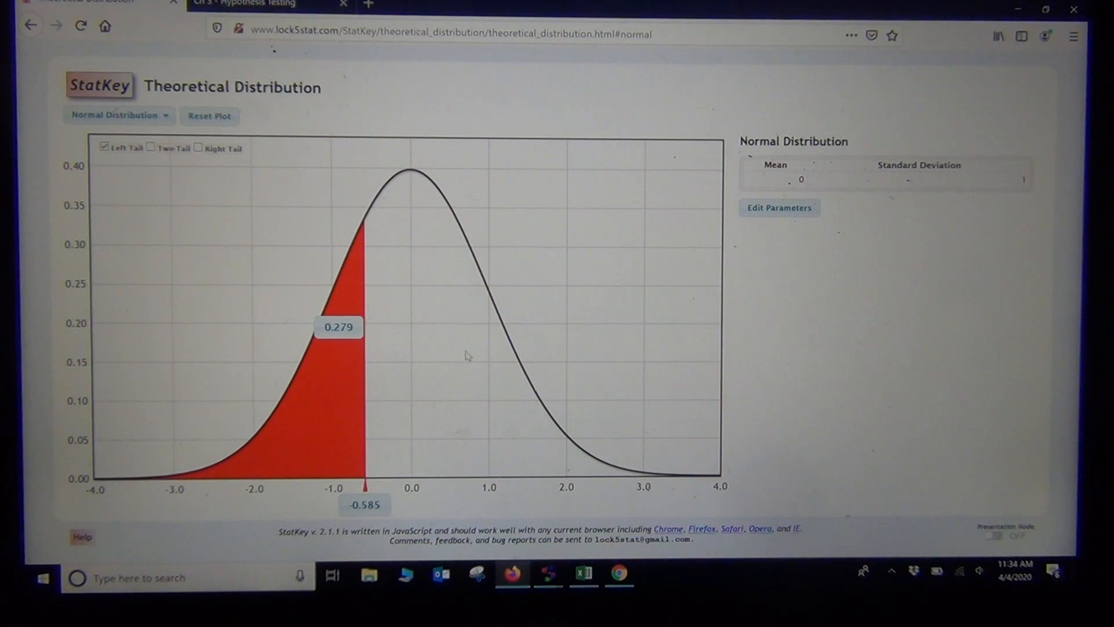
mouse_move(197, 202)
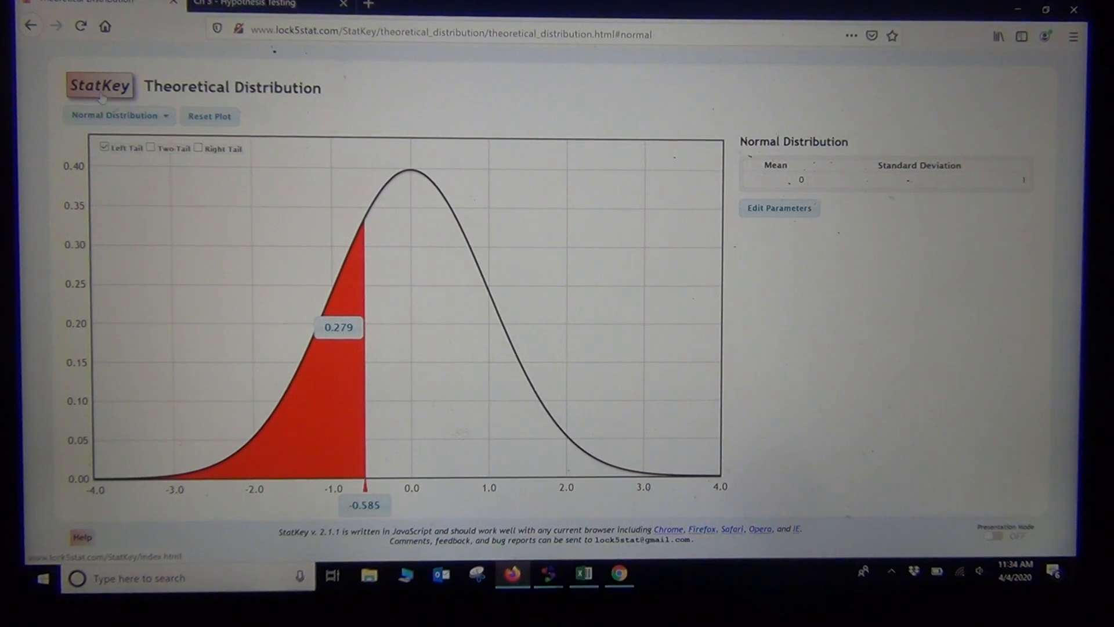
Return to StatKey home and start the Randomization Test for a Single Proportion.
click(99, 84)
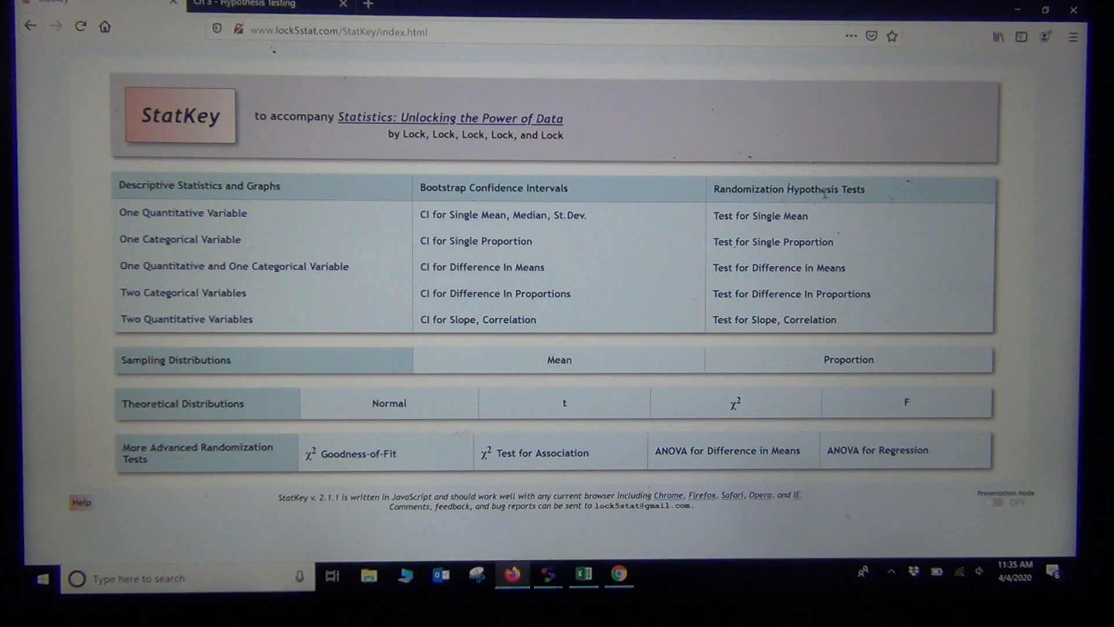
mouse_move(759, 216)
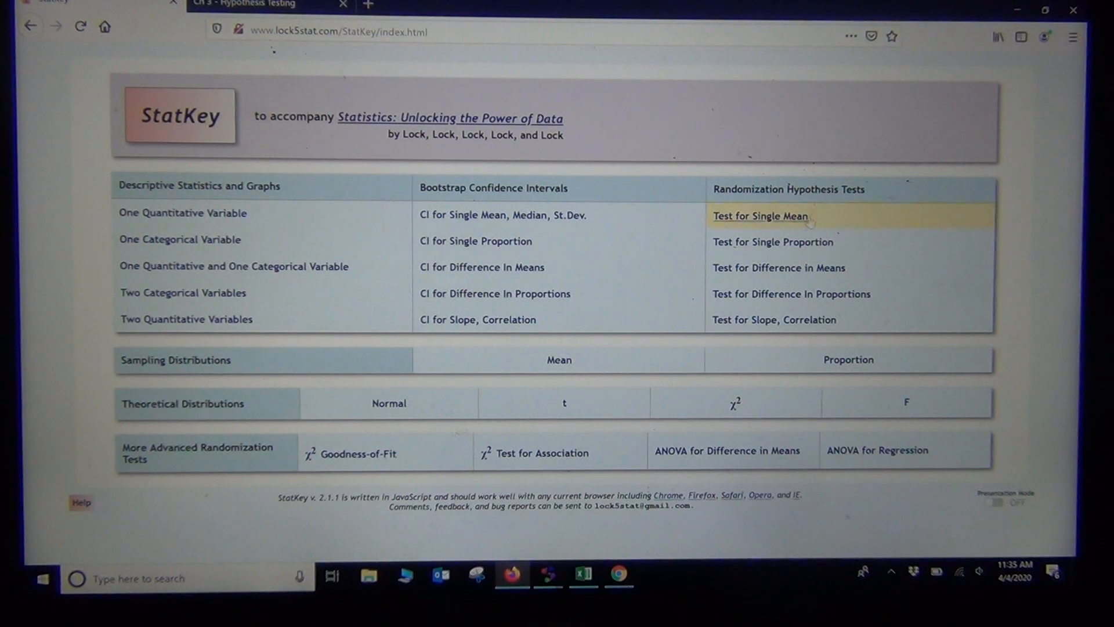
mouse_move(773, 242)
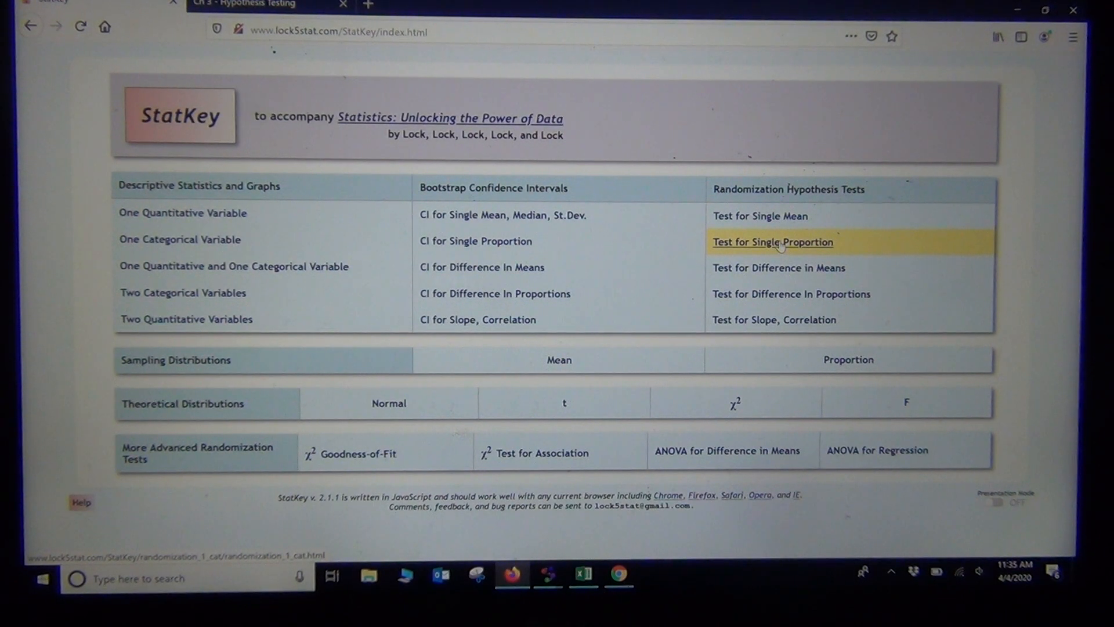
click(772, 241)
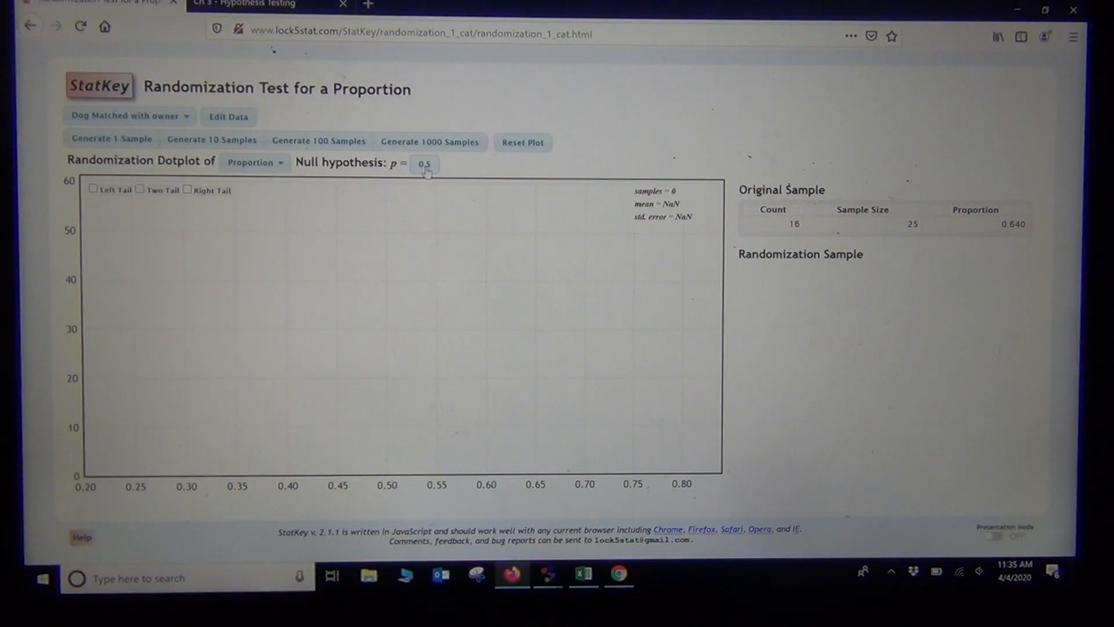
Set null hypothesis p = 0.1 and custom sample data of count 30, size 332.
click(423, 163)
text(0)
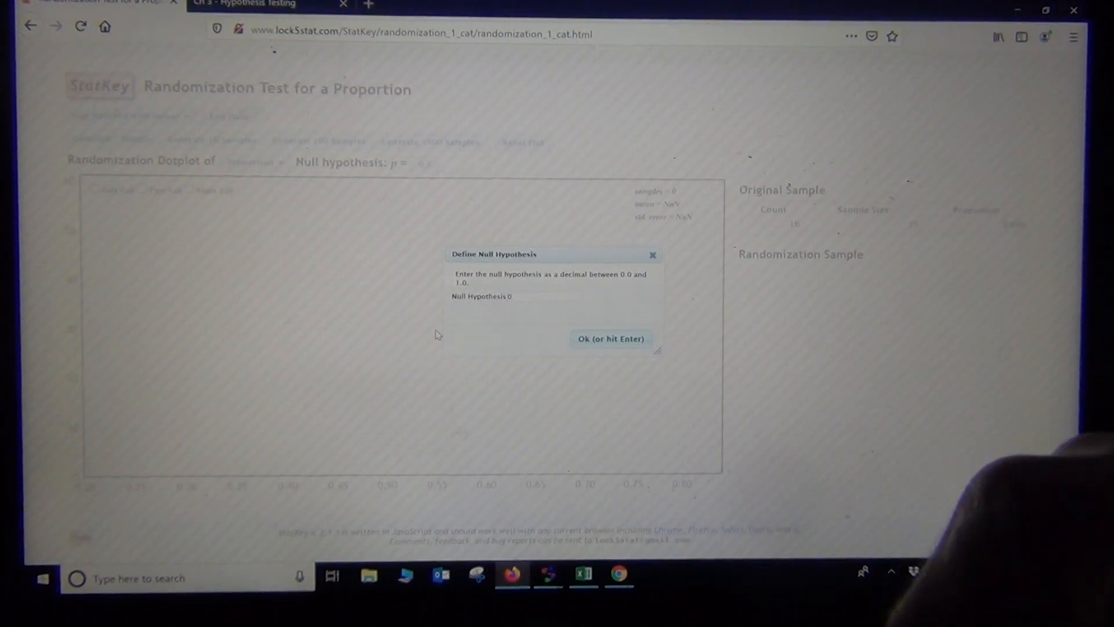
text(.1)
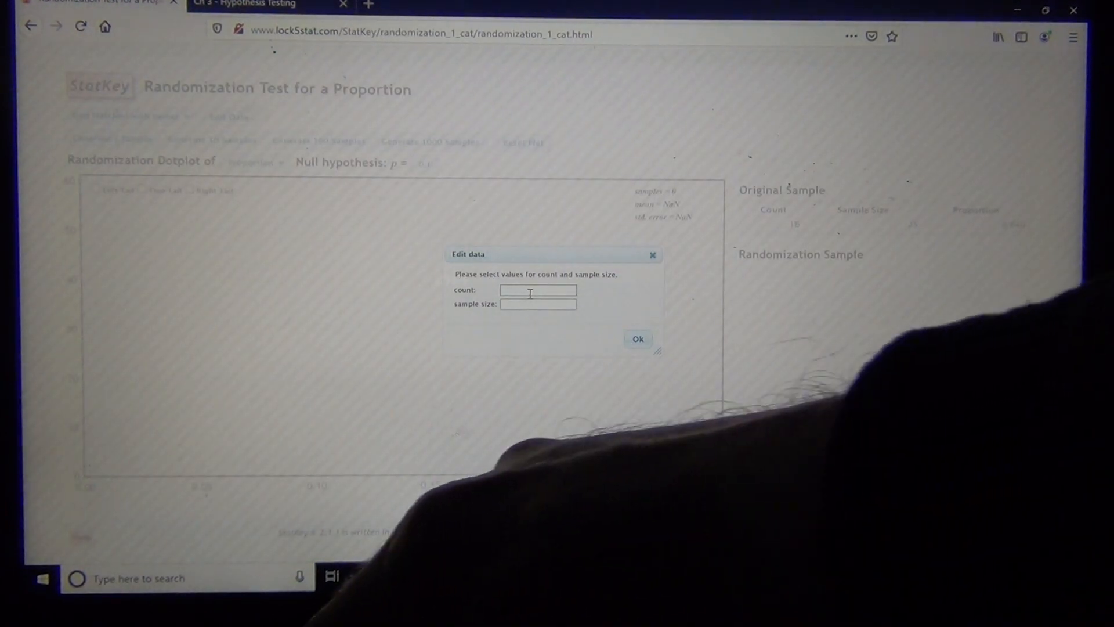
text(30)
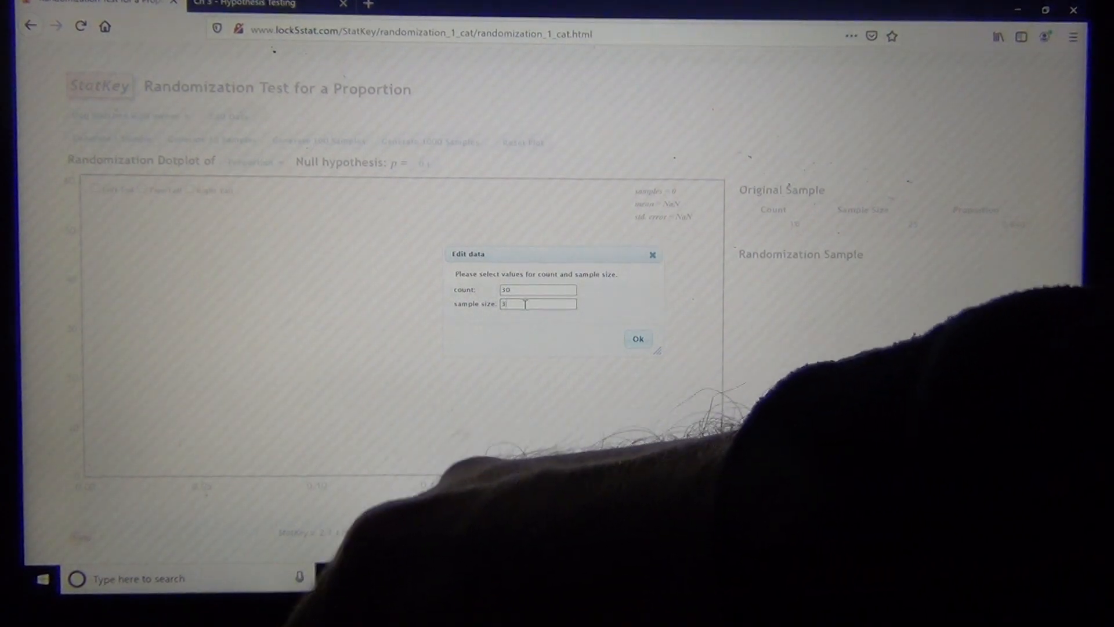
text(32)
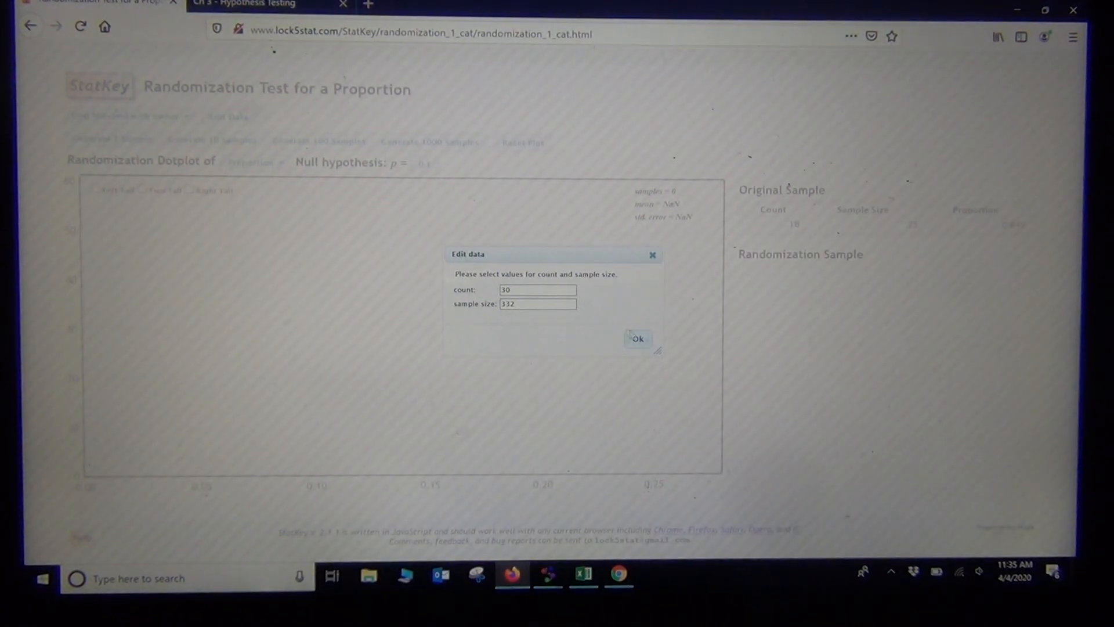
click(637, 338)
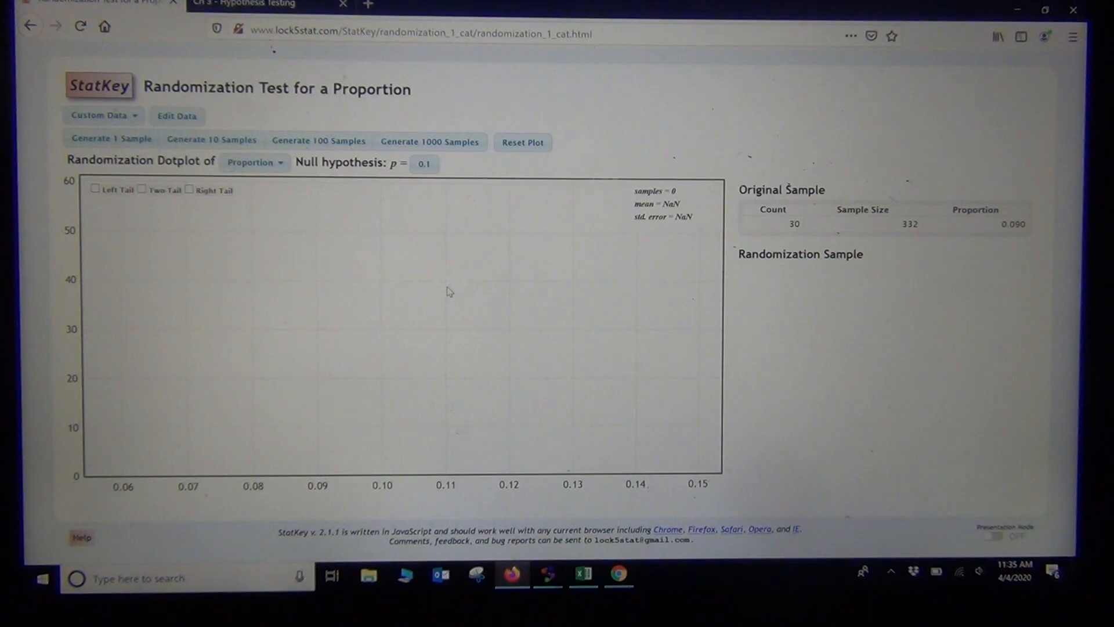
mouse_move(425, 245)
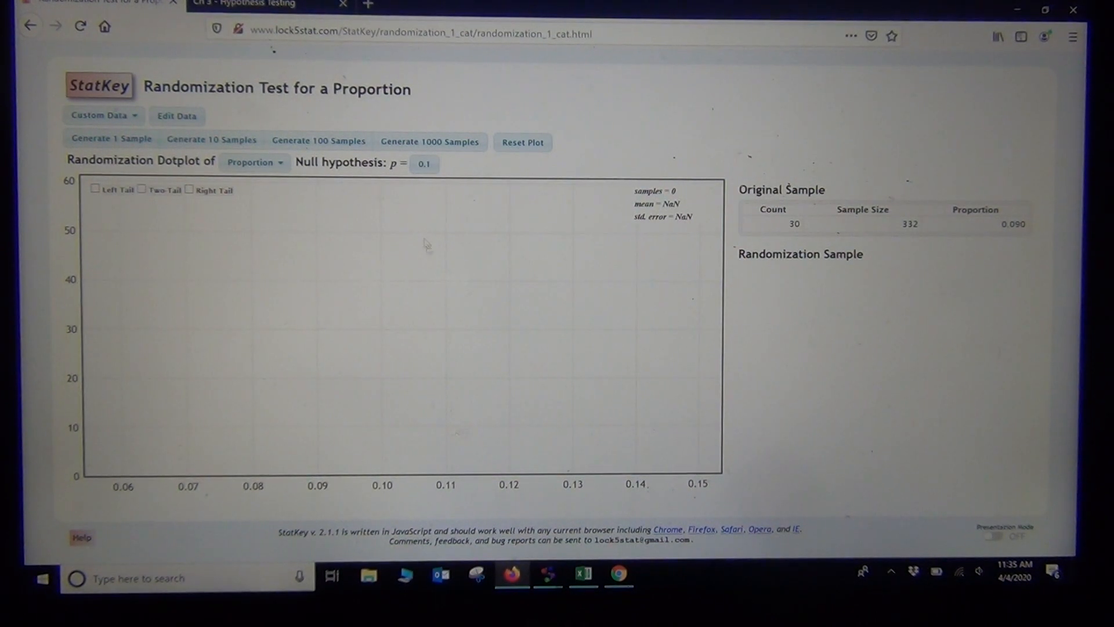
mouse_move(522, 328)
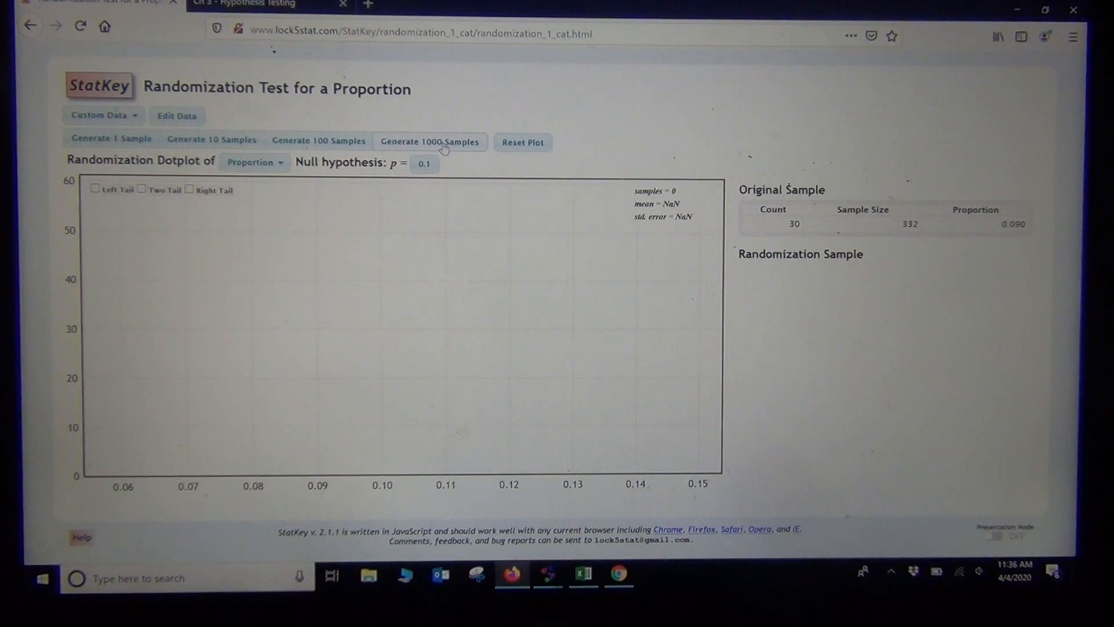
Generate thousands of randomization samples to build the proportion dotplot.
click(429, 142)
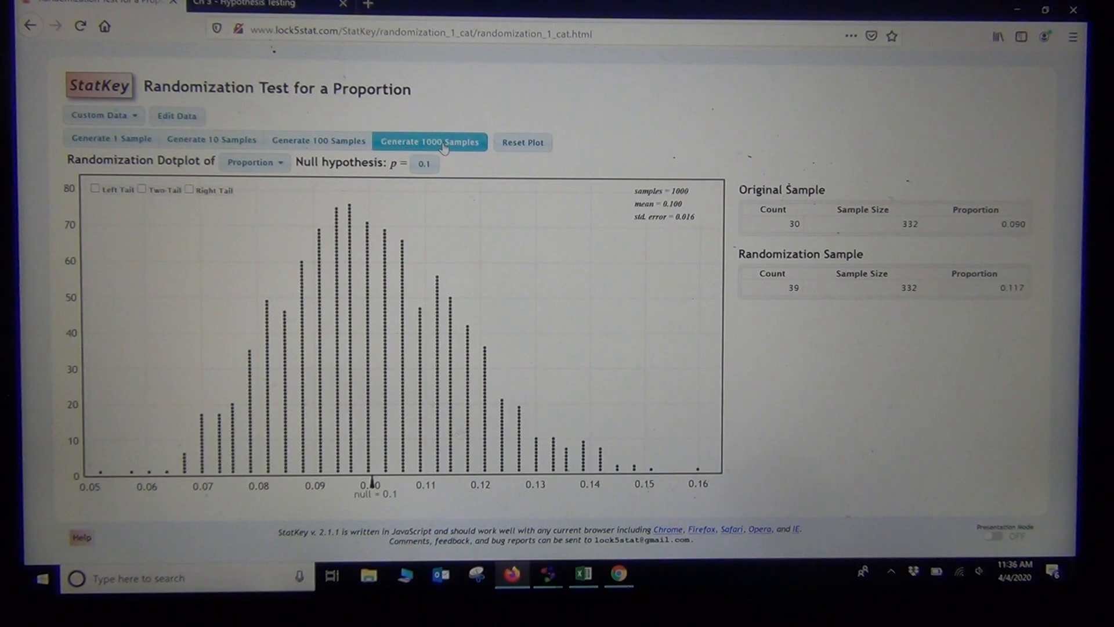
click(429, 142)
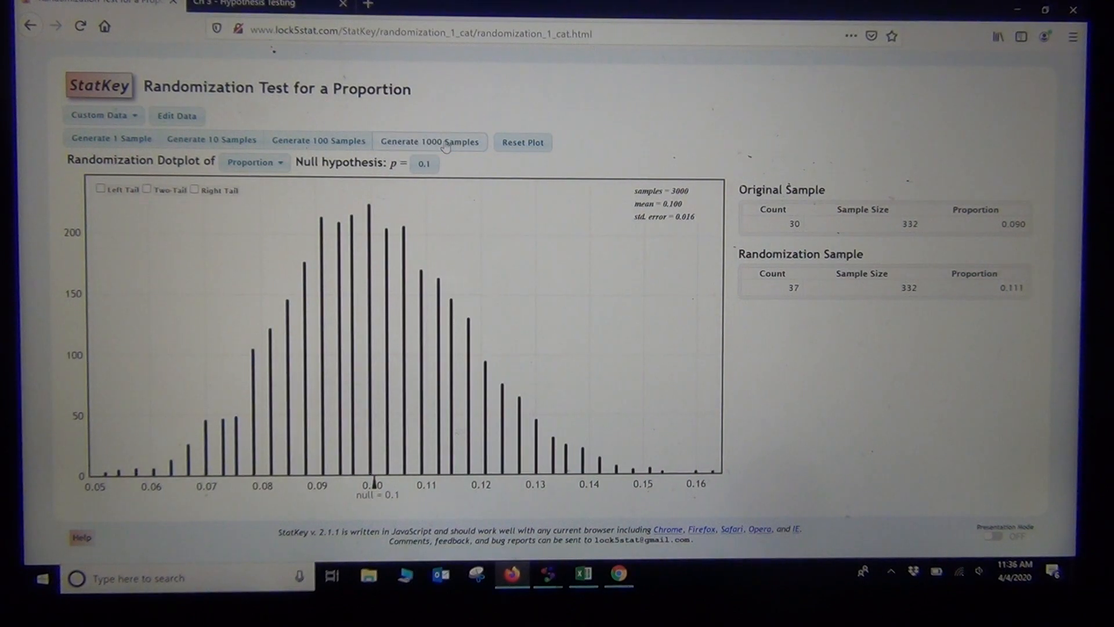